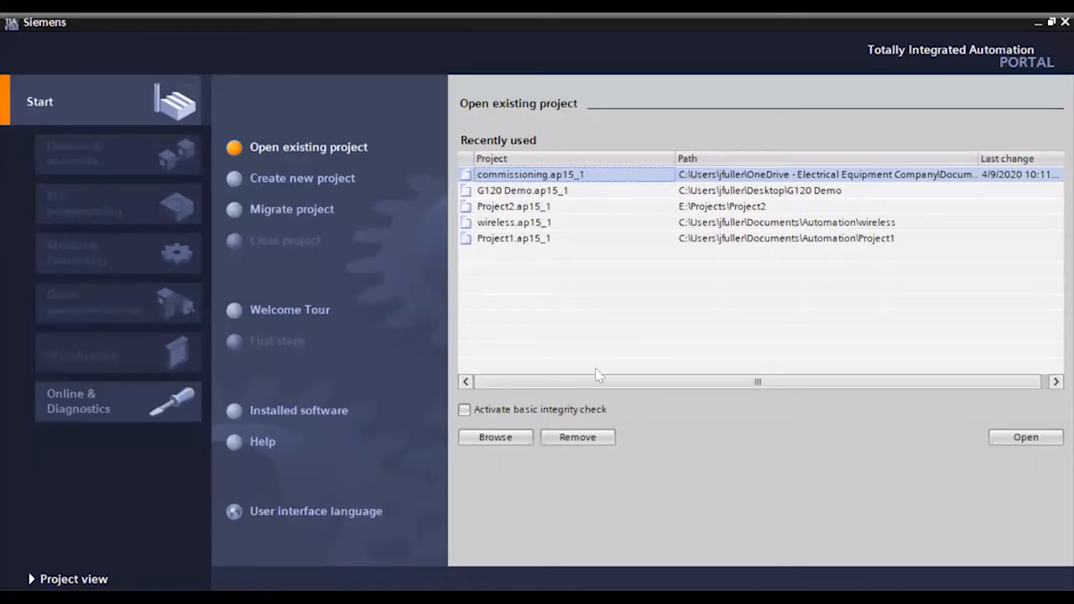
mouse_move(613, 248)
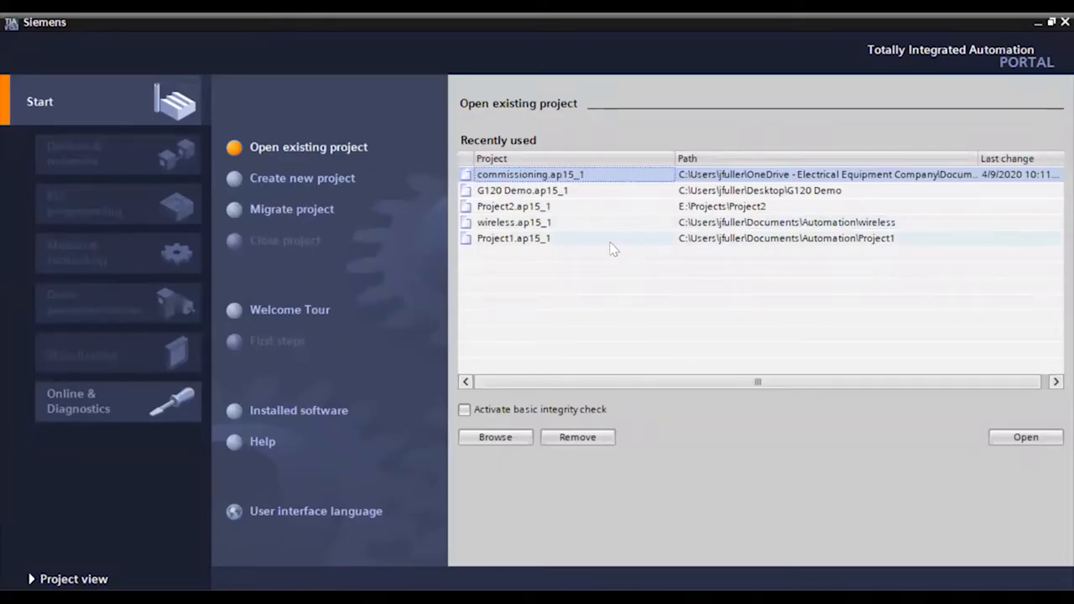
mouse_move(387, 193)
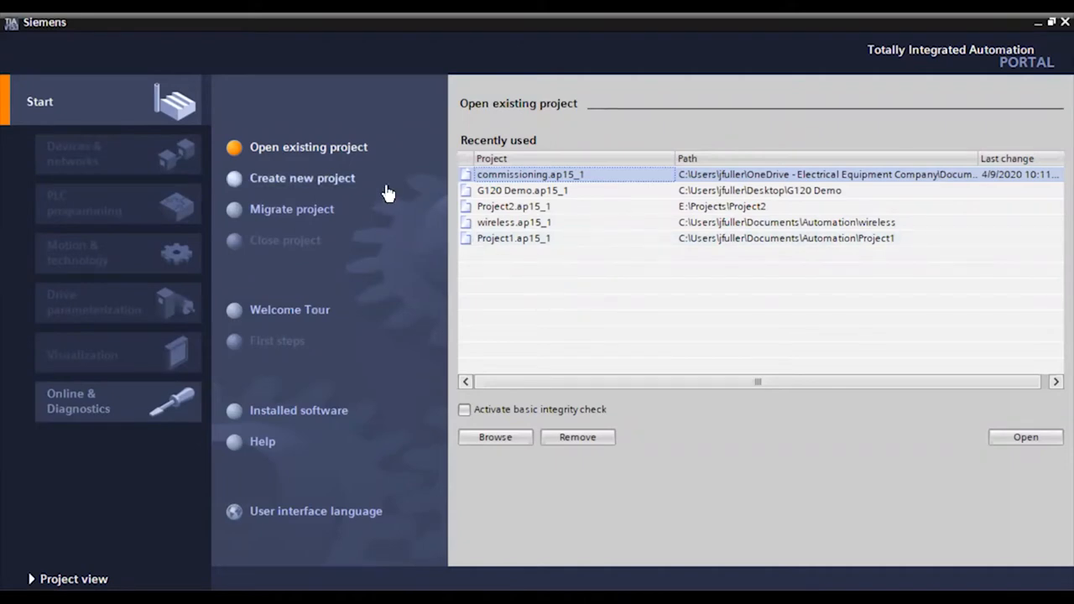
mouse_move(312, 181)
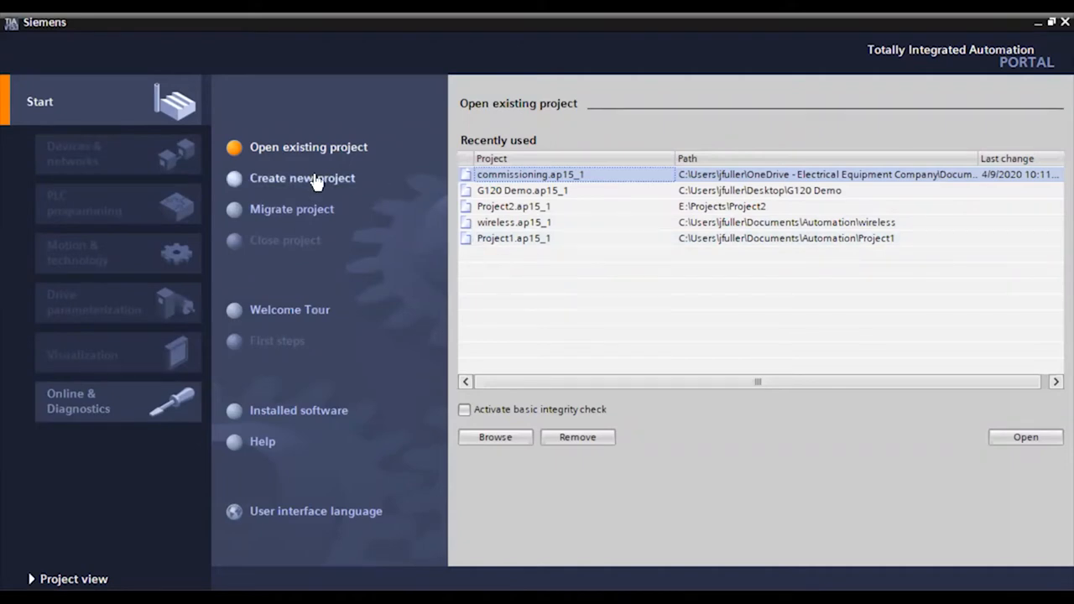
Create the new project '1500 Startup' with the default path and open it.
left_click(302, 178)
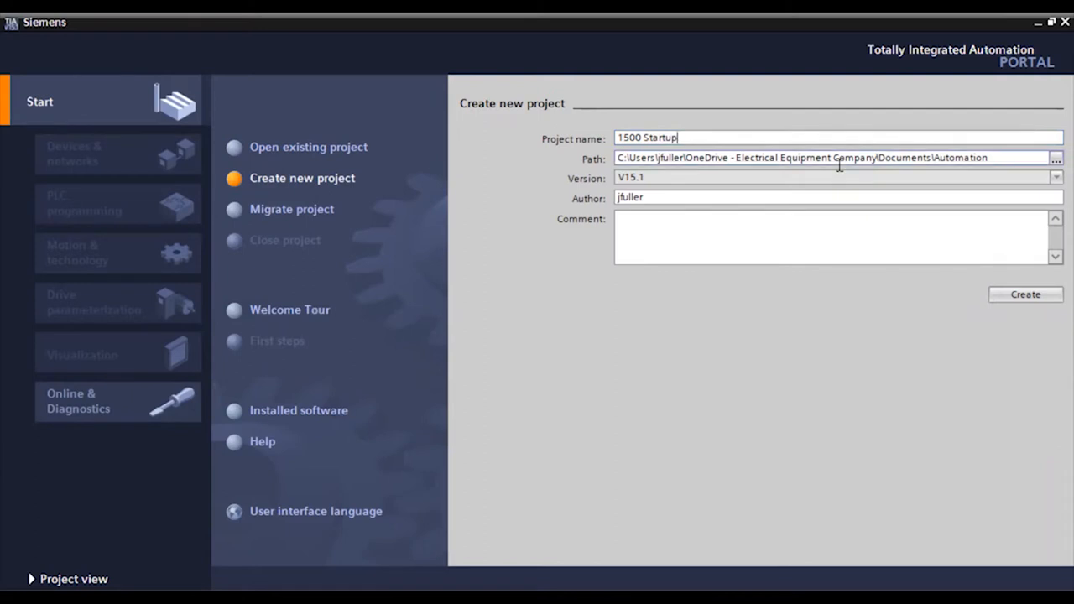
left_click(1026, 295)
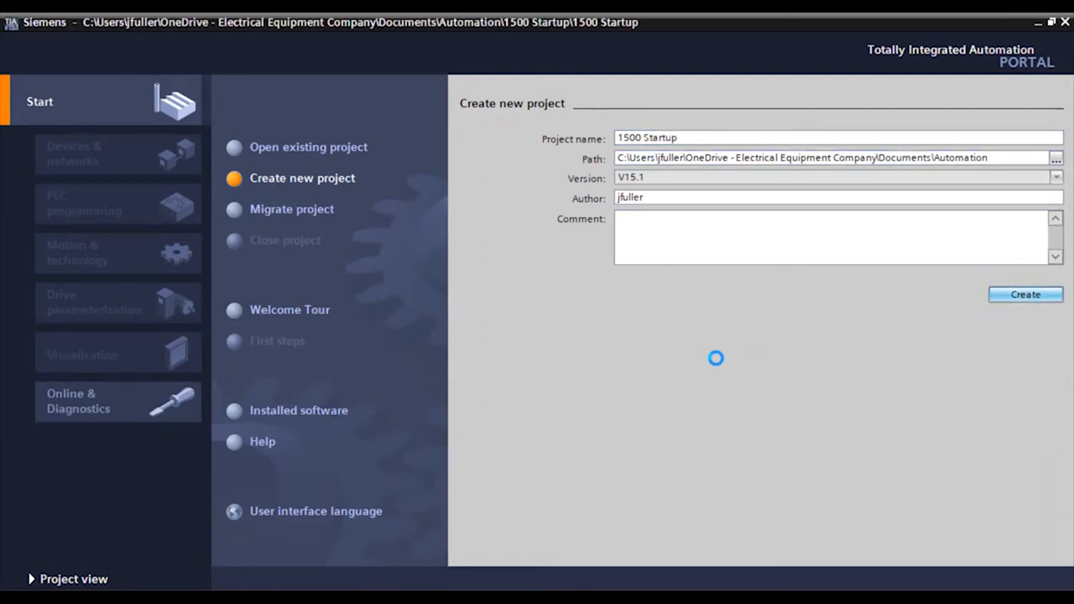
left_click(1026, 294)
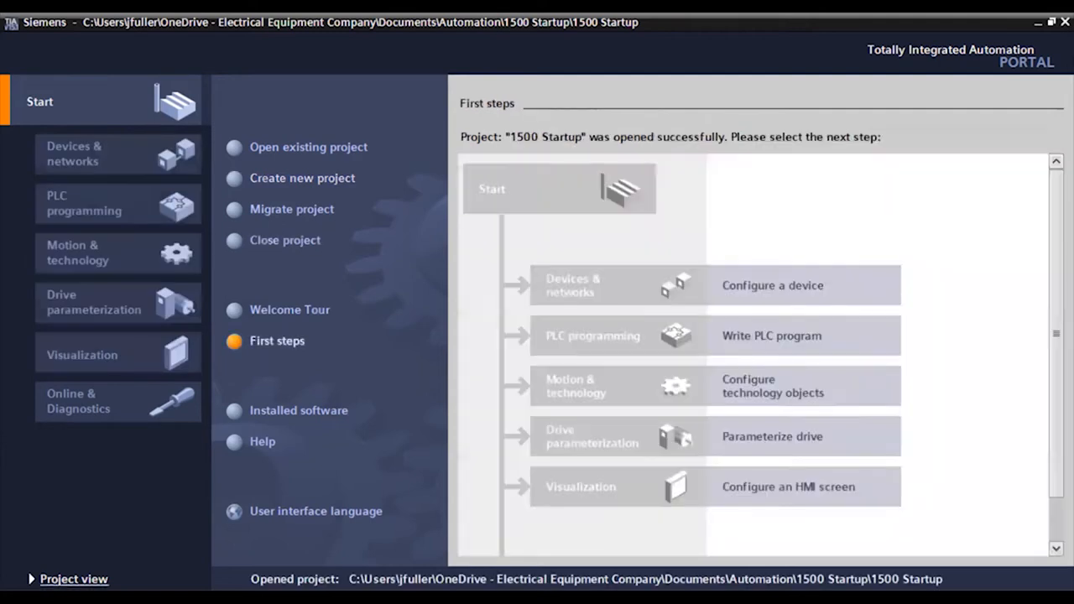
mouse_move(534, 255)
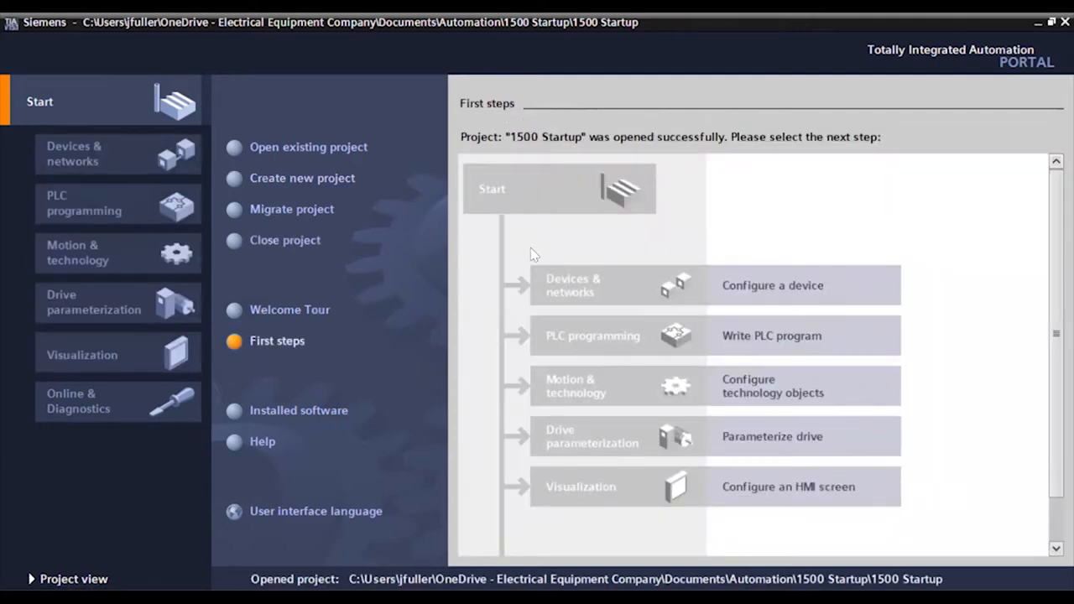
mouse_move(571, 418)
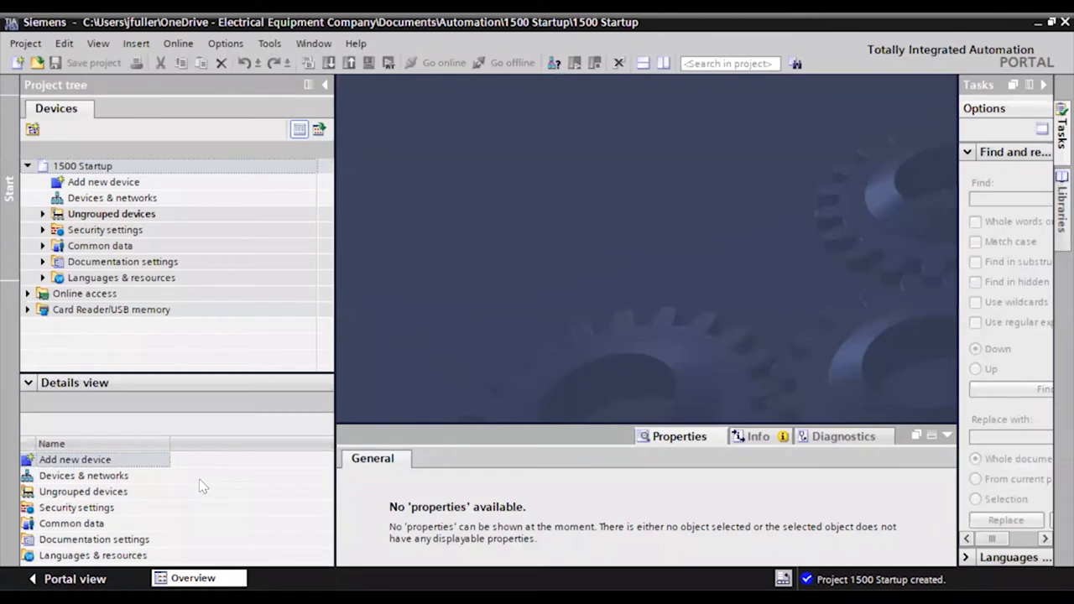
mouse_move(376, 285)
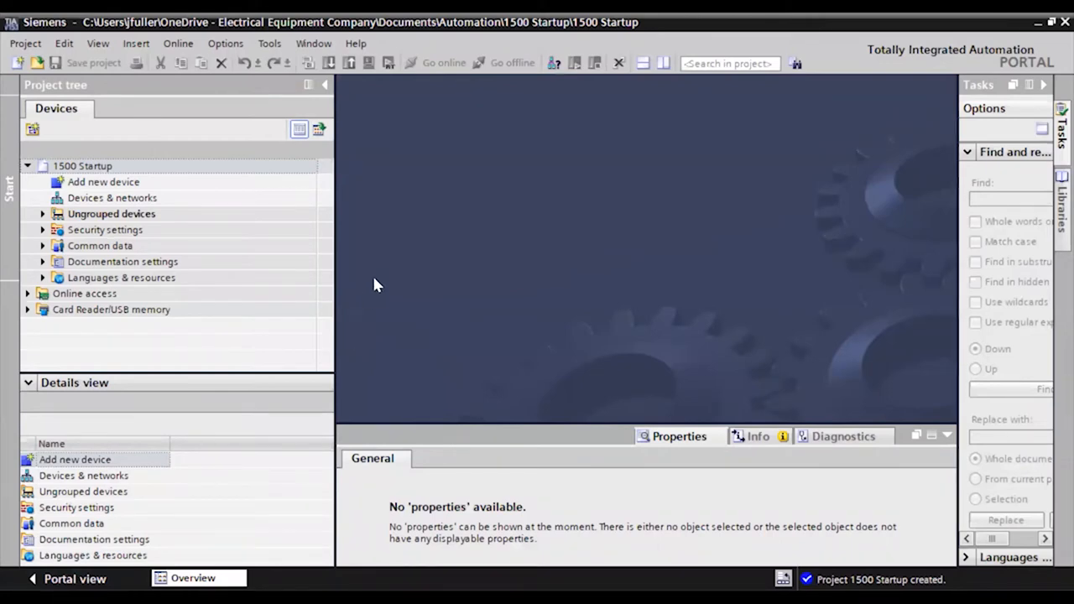
mouse_move(595, 315)
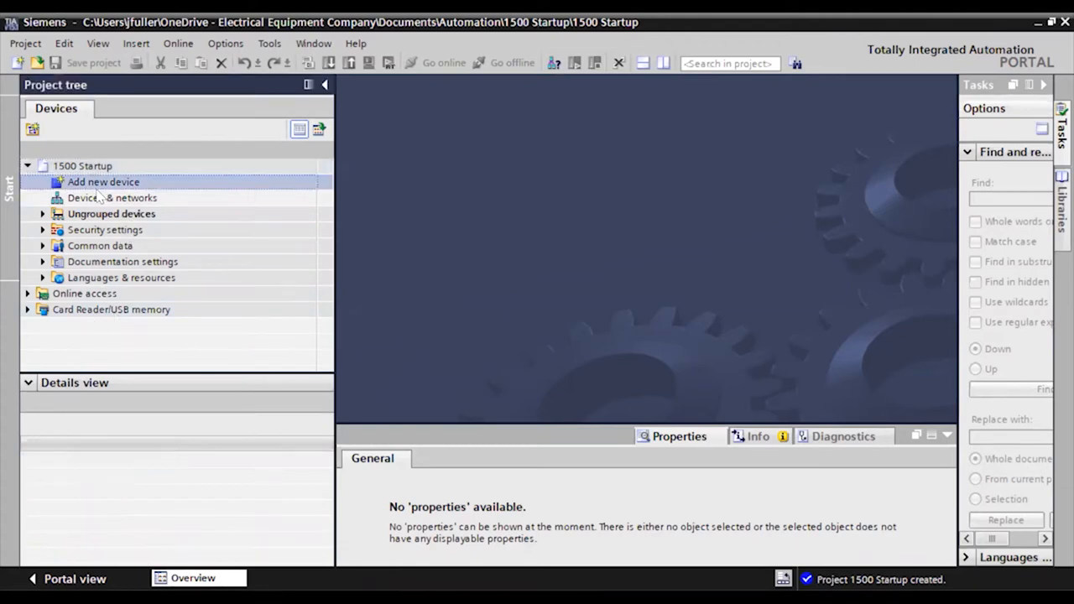
Browse the SIMATIC S7-1500 CPU list in Add new device, expanding CPU 1515-2 PN article numbers.
double_click(102, 182)
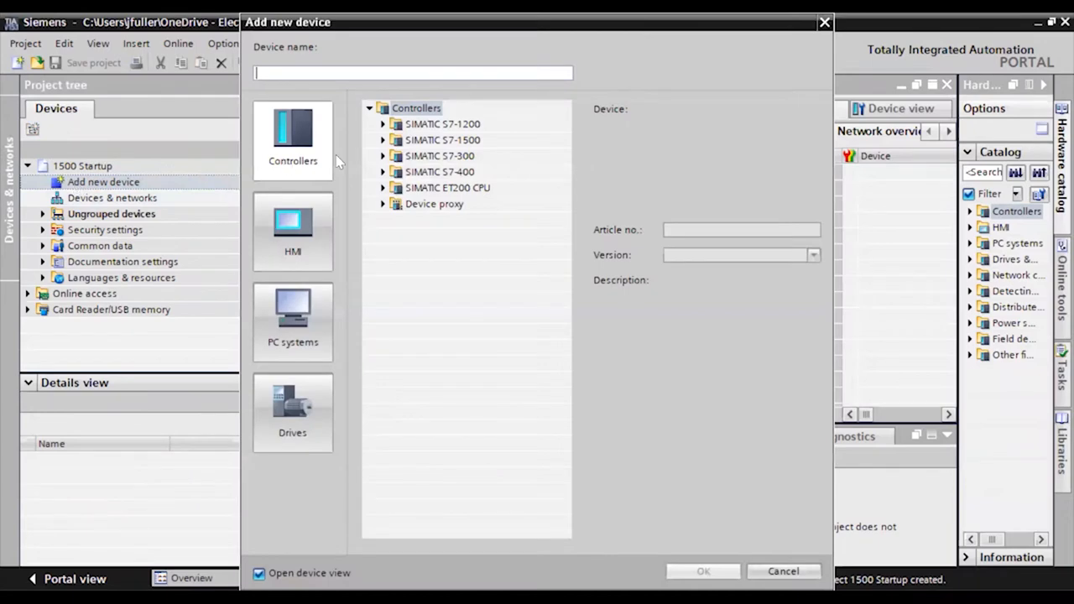
mouse_move(317, 161)
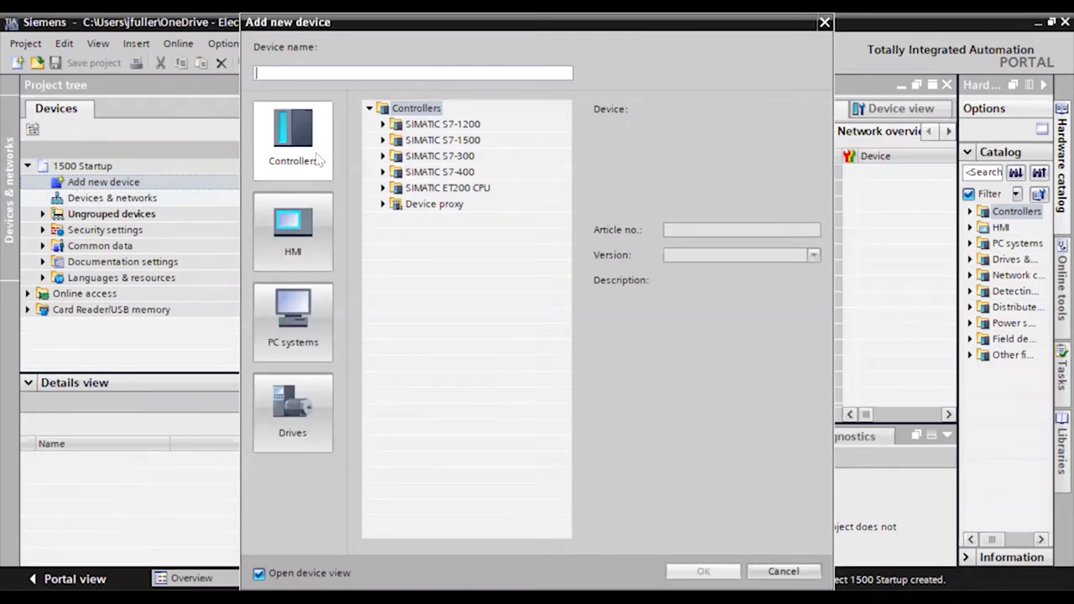
mouse_move(312, 225)
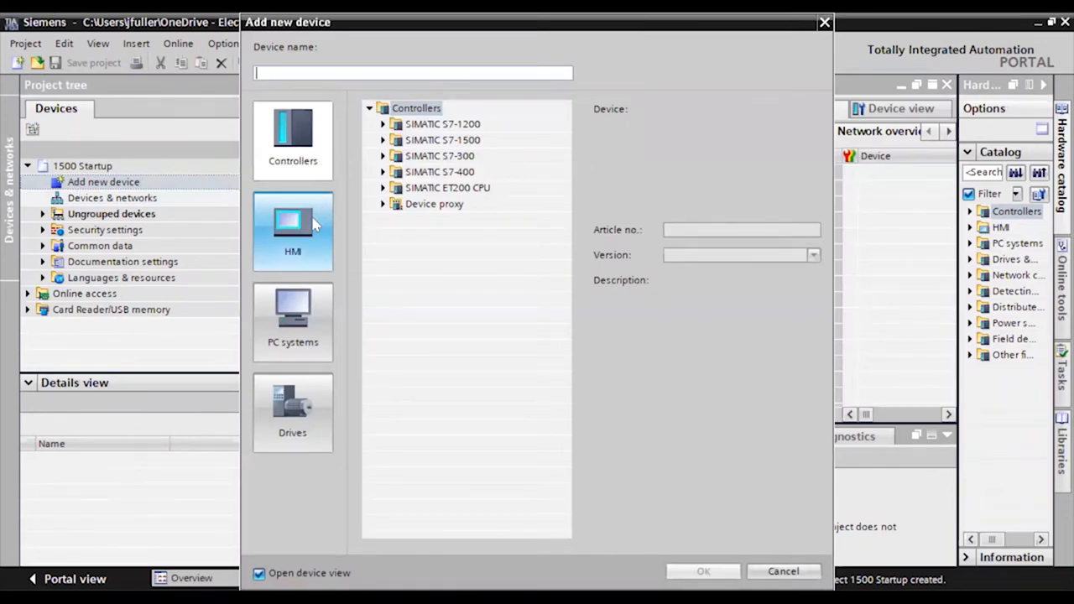
mouse_move(282, 248)
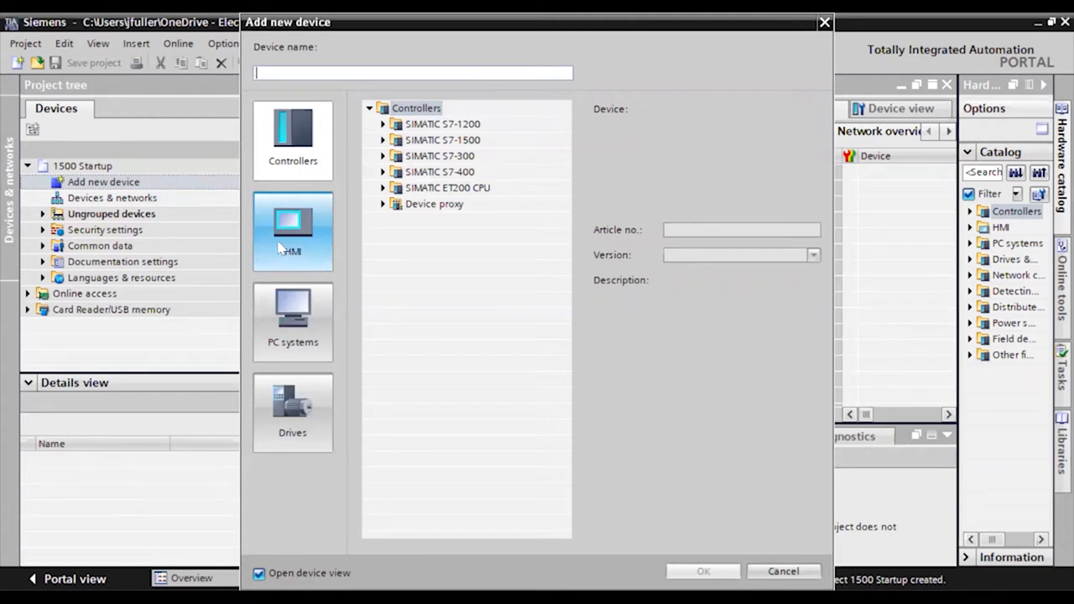
mouse_move(279, 262)
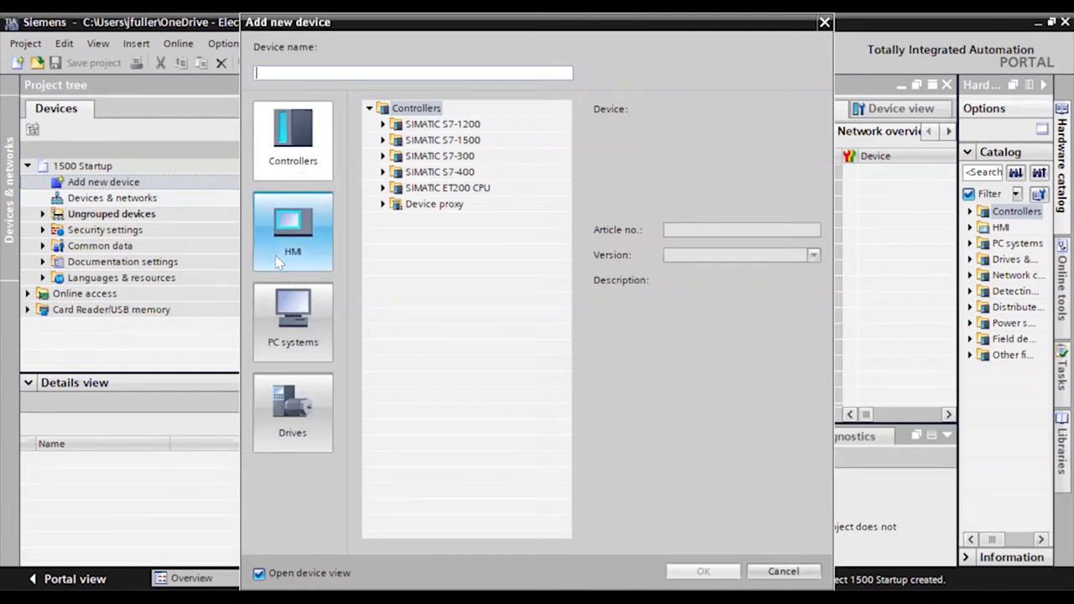
mouse_move(302, 423)
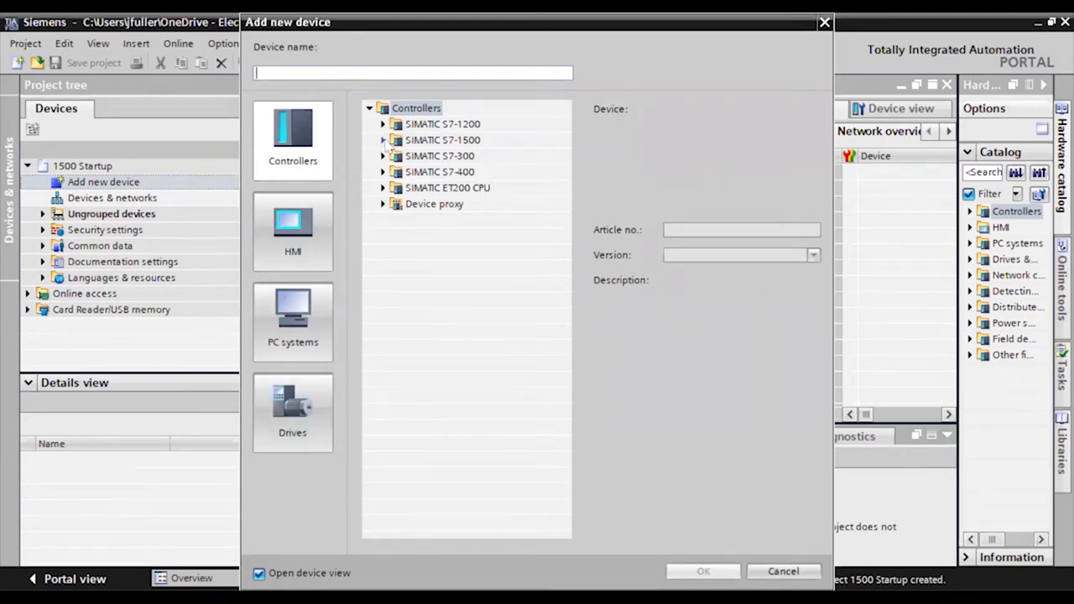
left_click(383, 139)
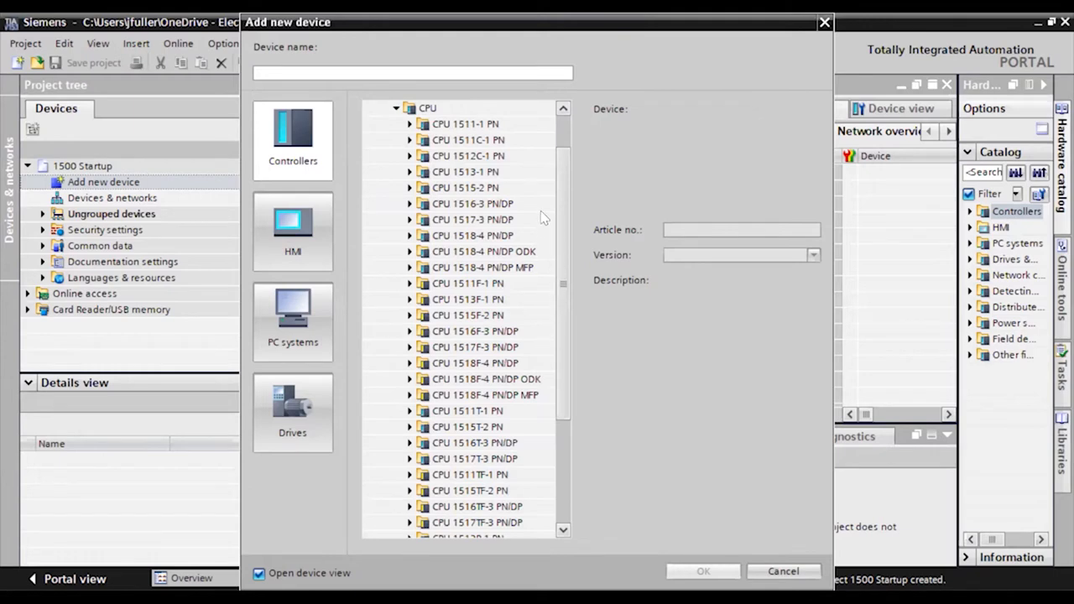
left_click(463, 188)
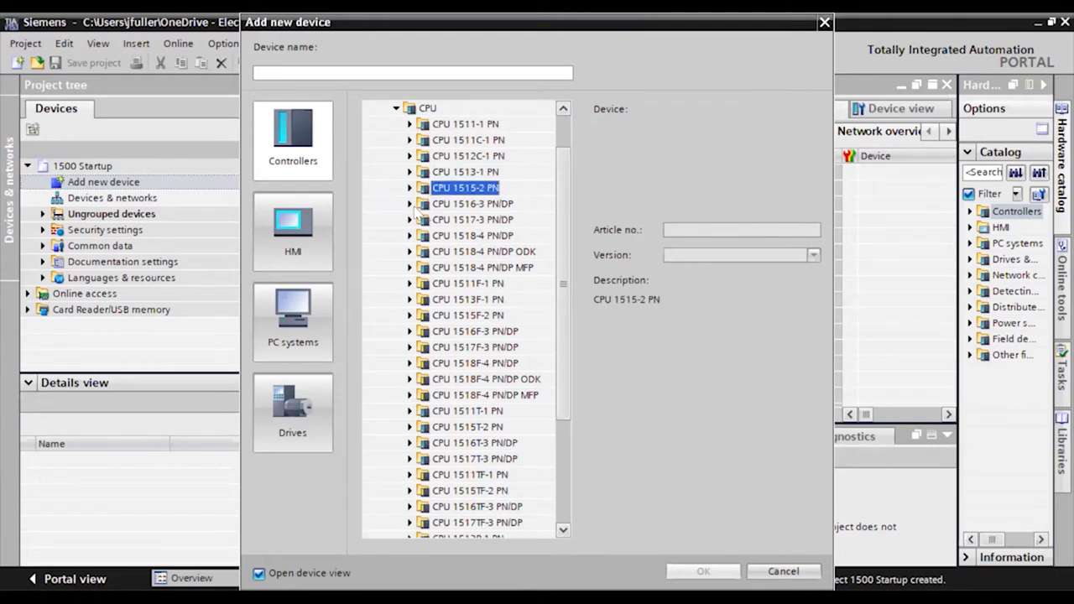
left_click(409, 188)
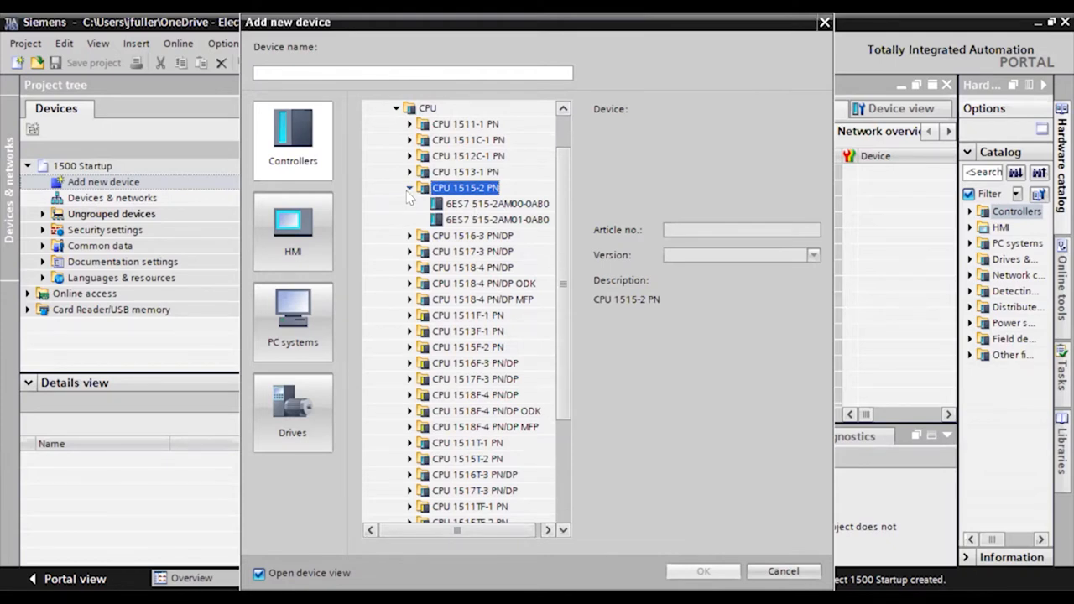
scroll("down", 3)
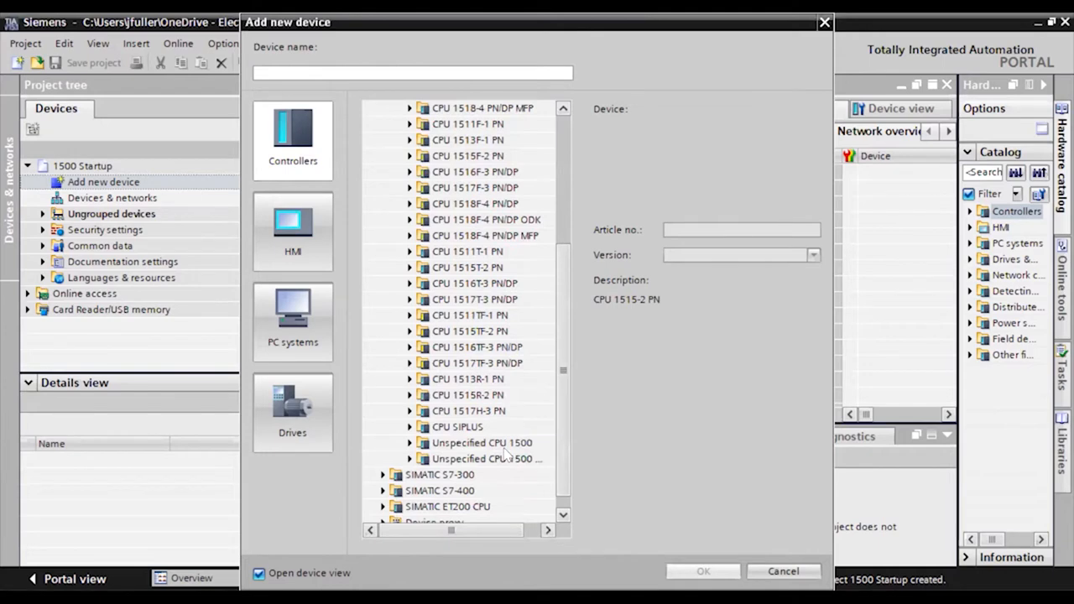
mouse_move(495, 452)
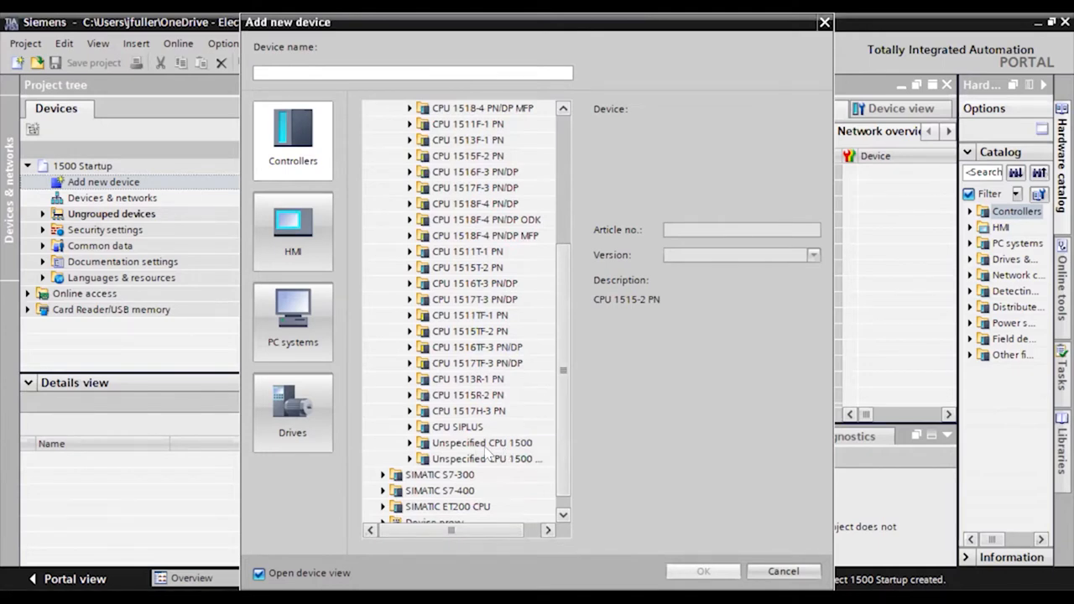
mouse_move(511, 459)
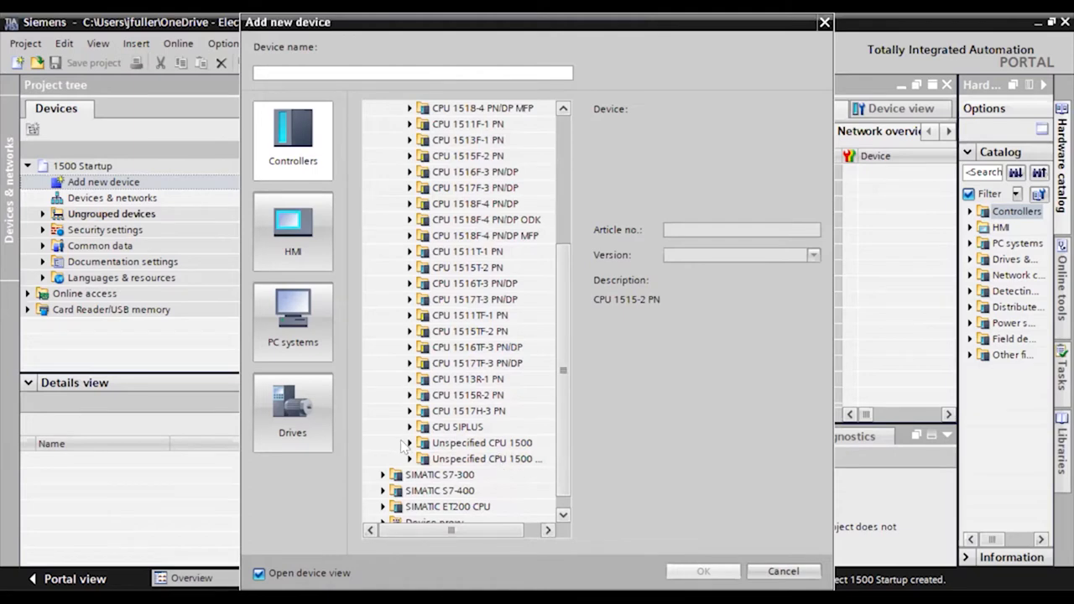
Add an Unspecified CPU 1500 (6ES7 5XX-XXXXX-XXXX, V2.6) as PLC_1 to the project.
left_click(400, 443)
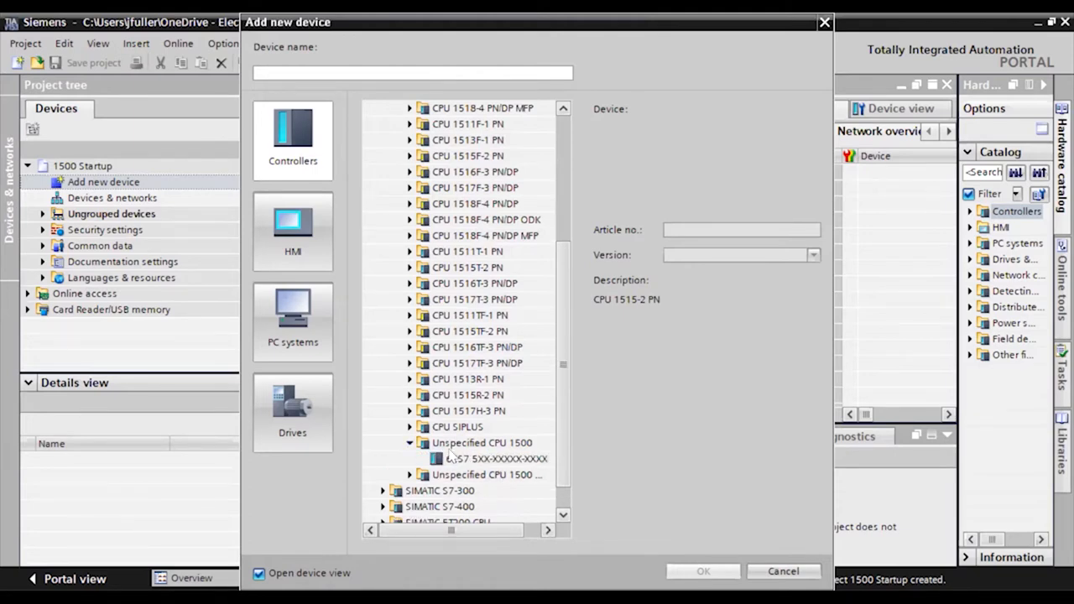
left_click(486, 460)
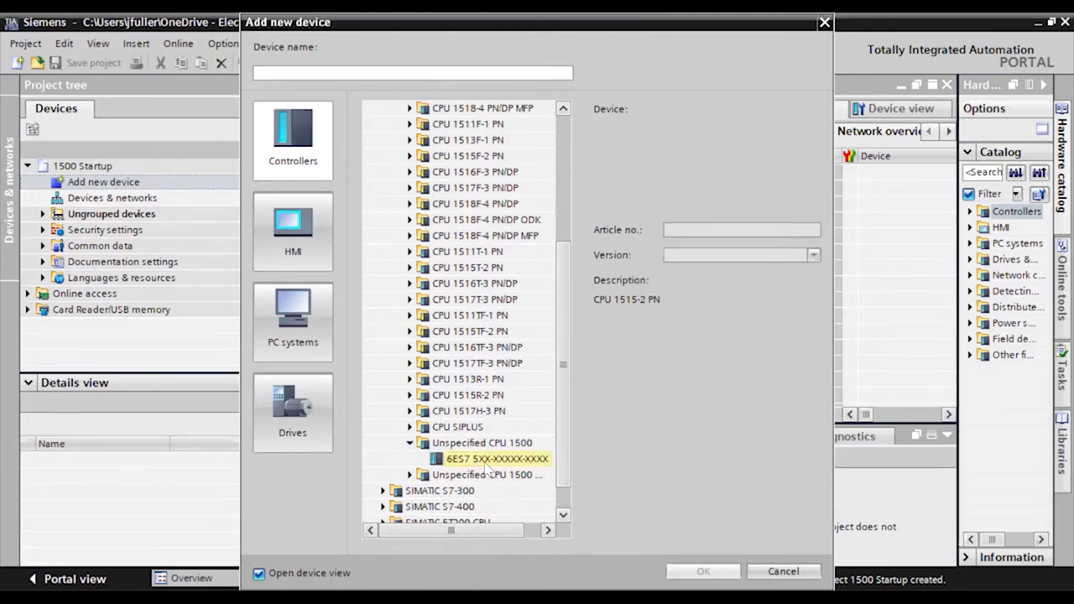
left_click(489, 460)
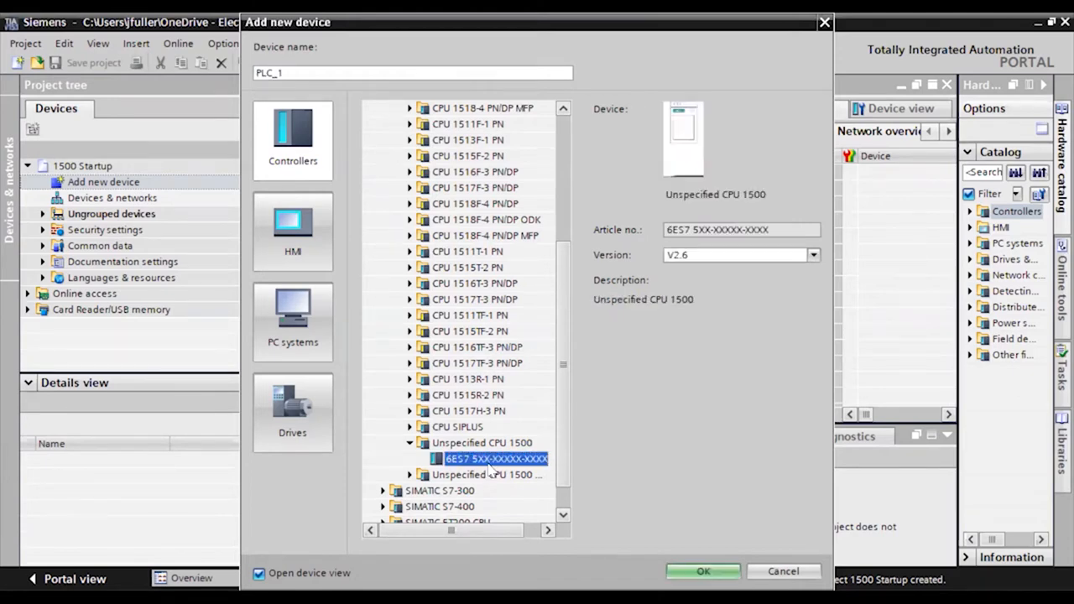
mouse_move(685, 274)
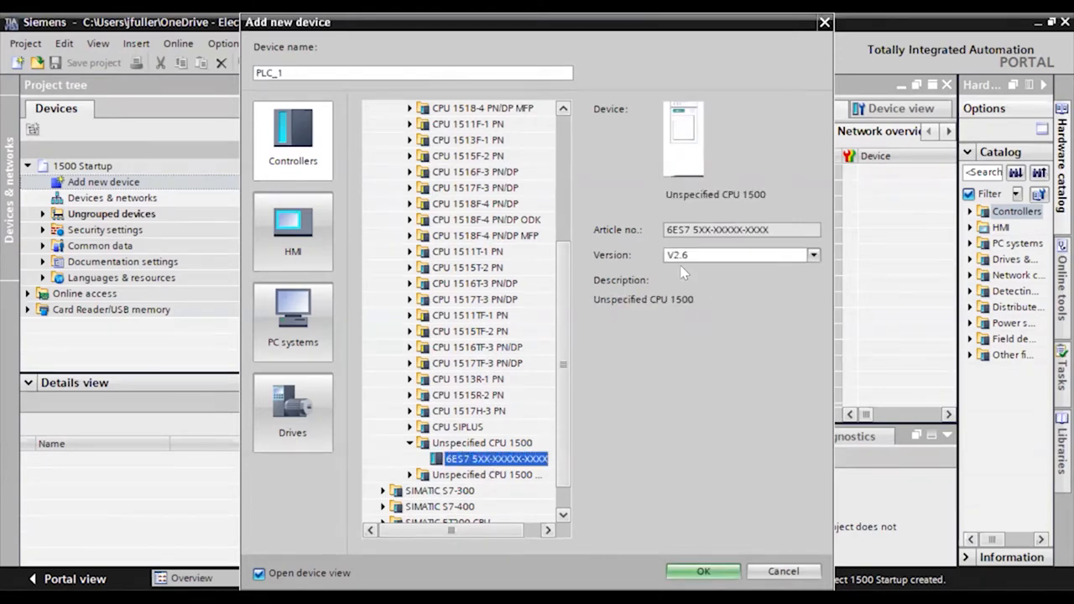
left_click(718, 228)
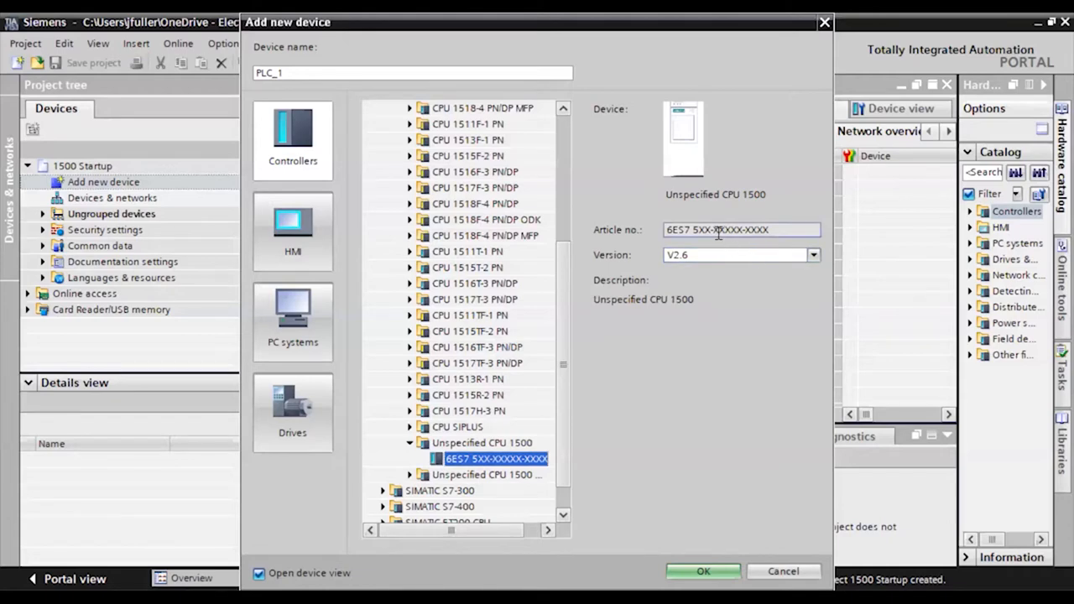
mouse_move(768, 248)
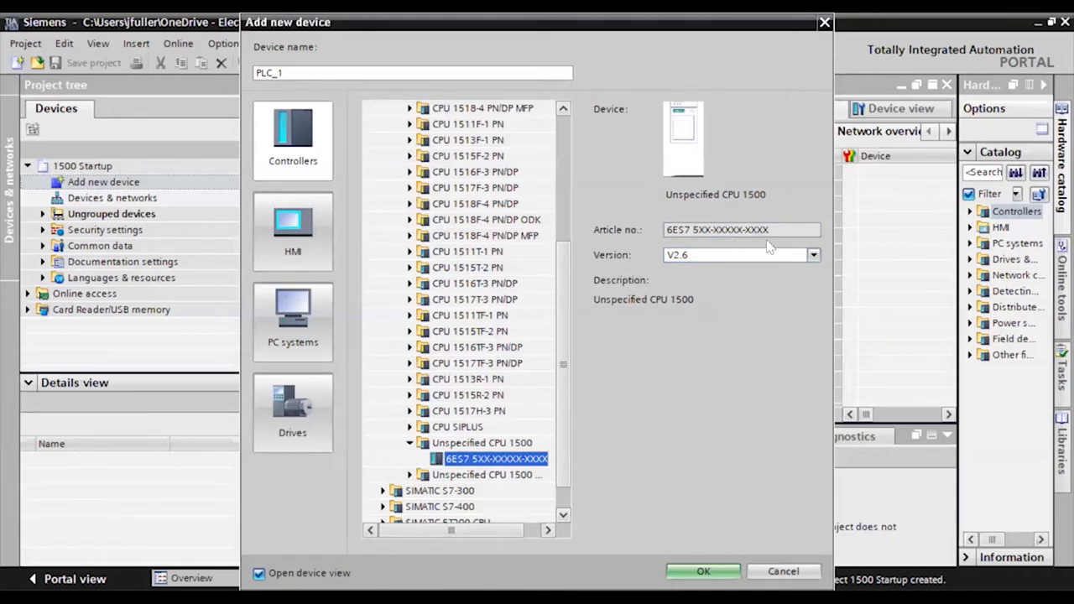
left_click(703, 570)
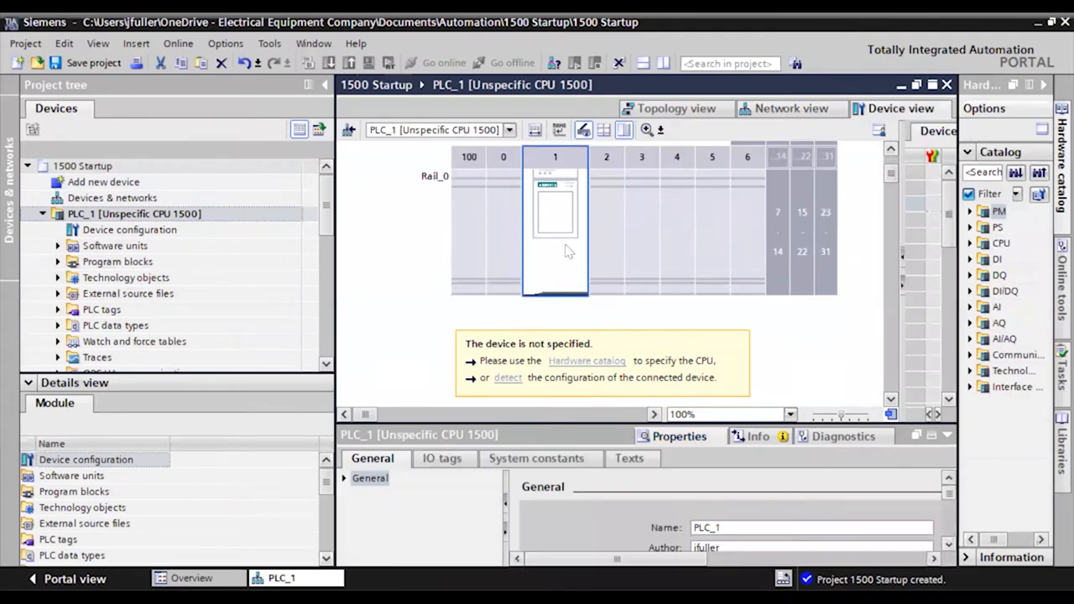
mouse_move(552, 235)
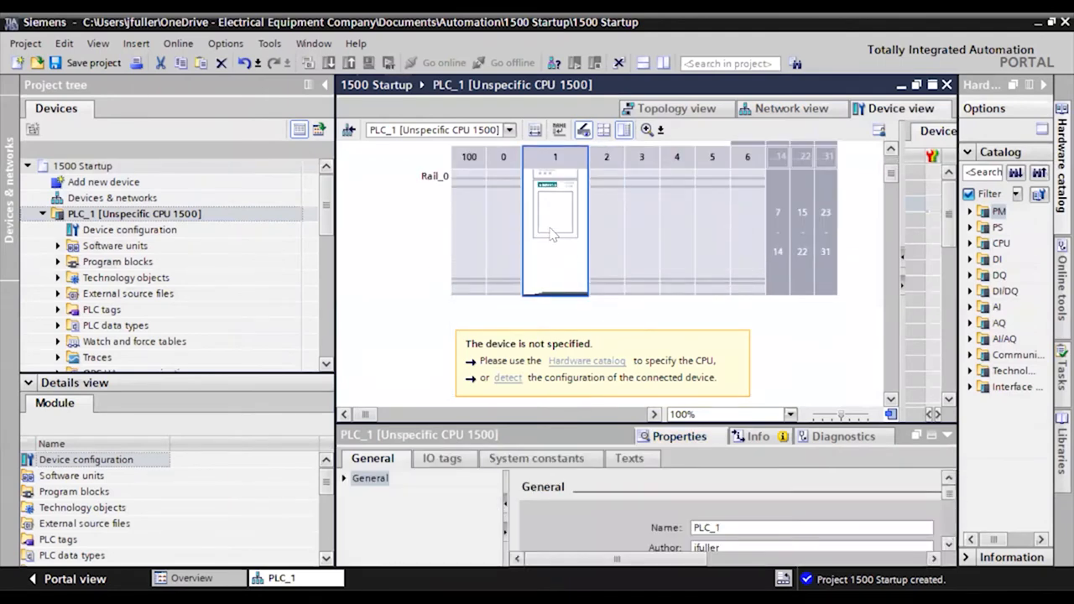
mouse_move(552, 277)
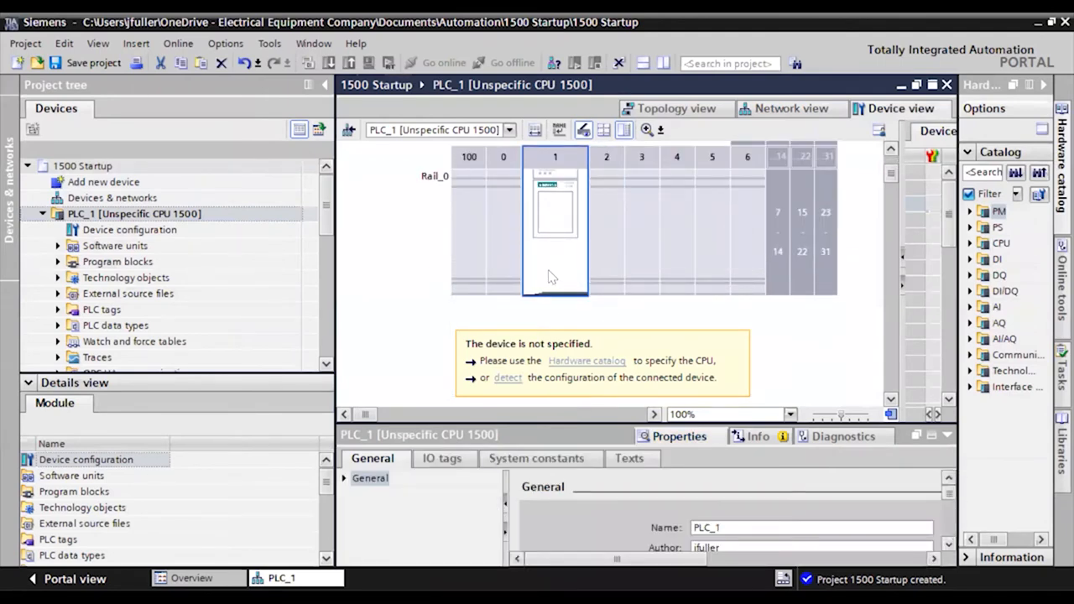
mouse_move(603, 371)
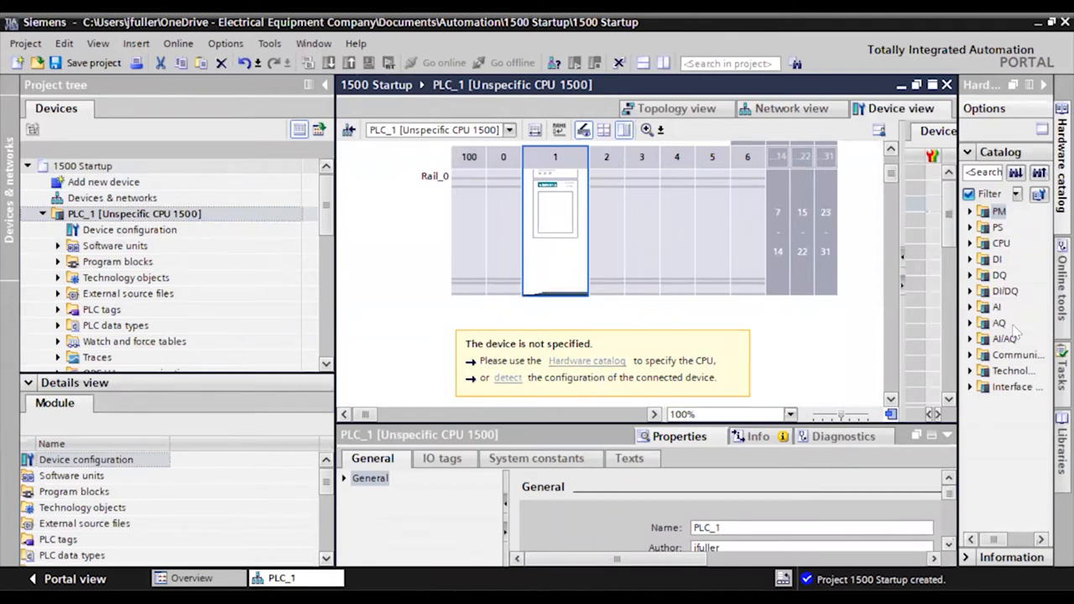
mouse_move(507, 382)
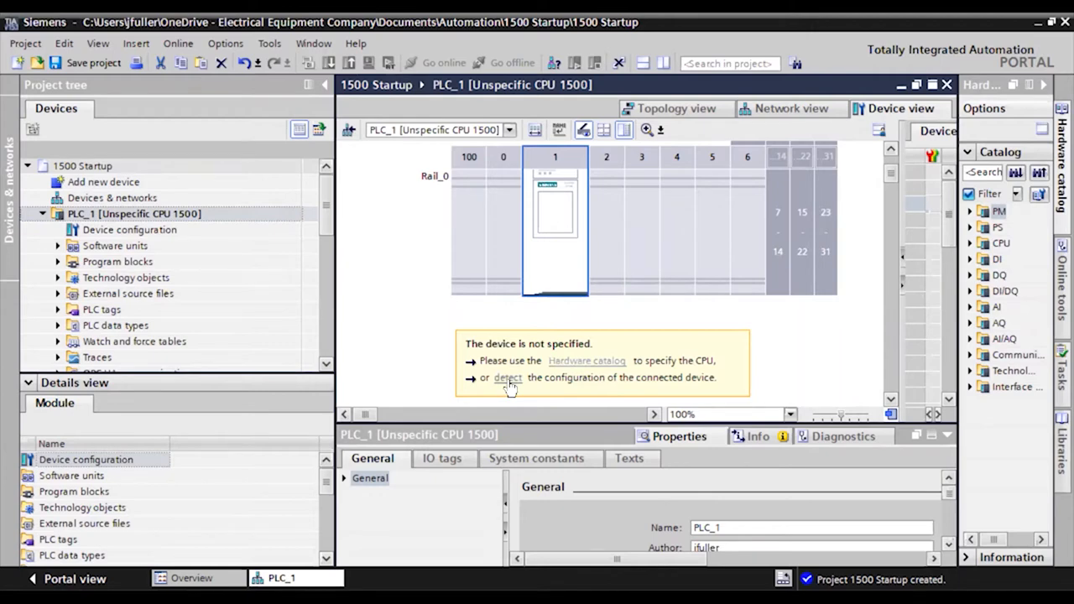
Start hardware detection for PLC_1 from the 'device is not specified' notice.
left_click(507, 377)
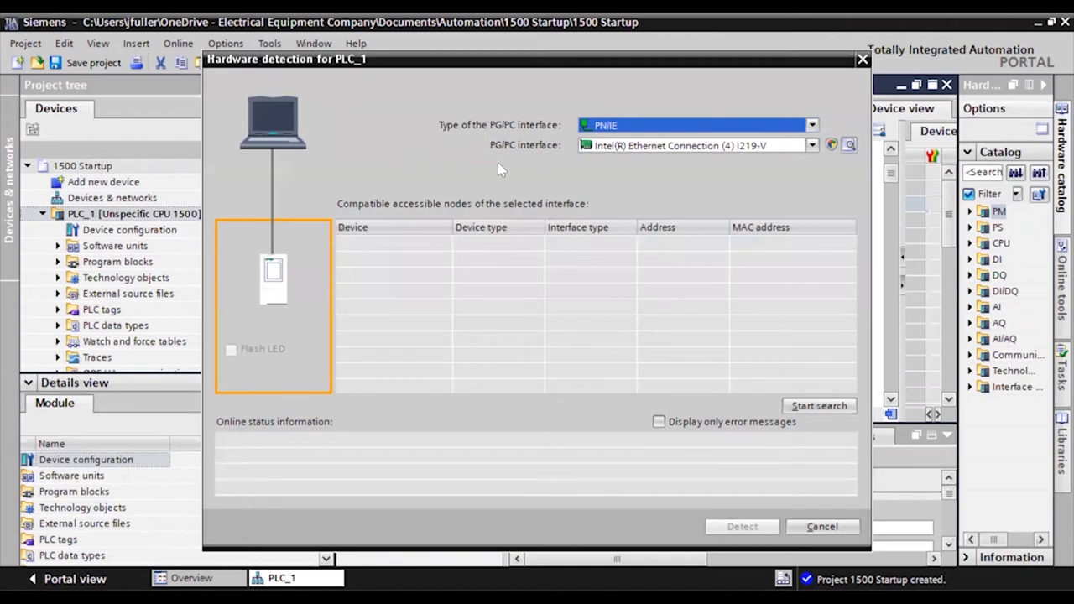
mouse_move(765, 163)
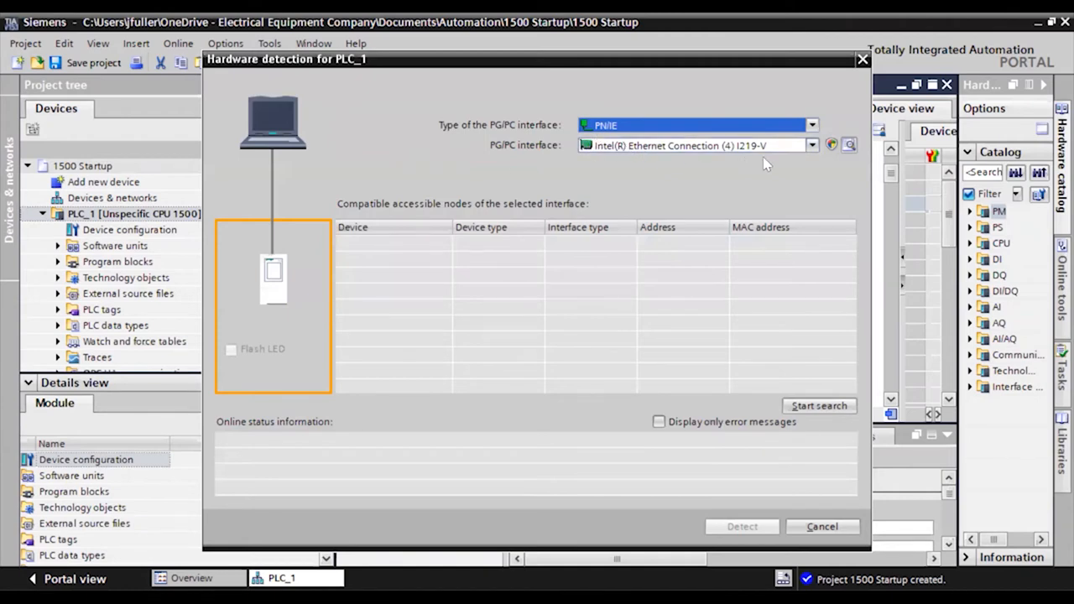
mouse_move(770, 147)
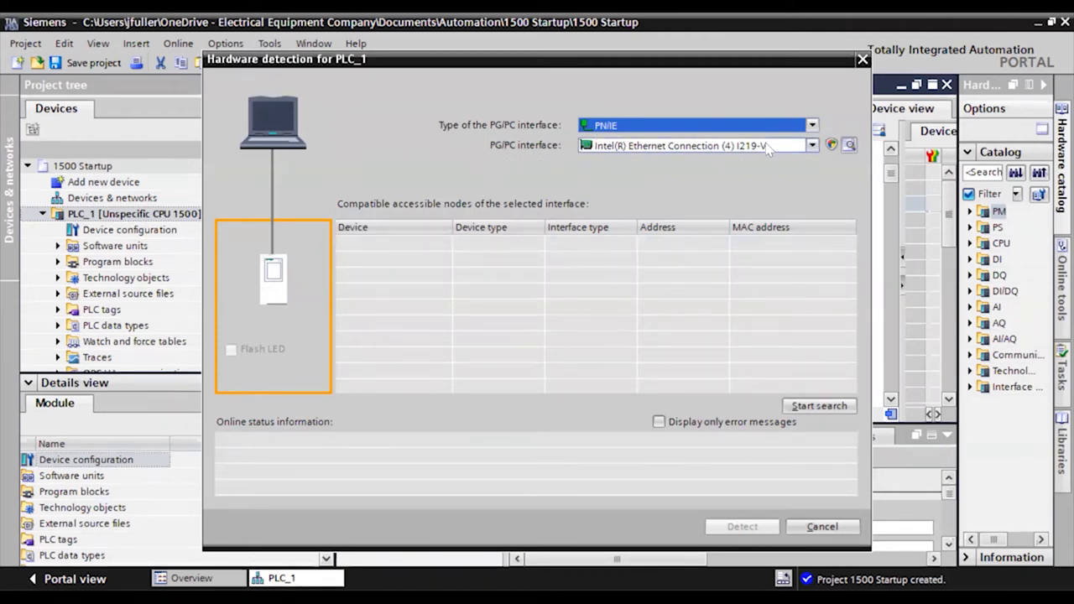
mouse_move(808, 158)
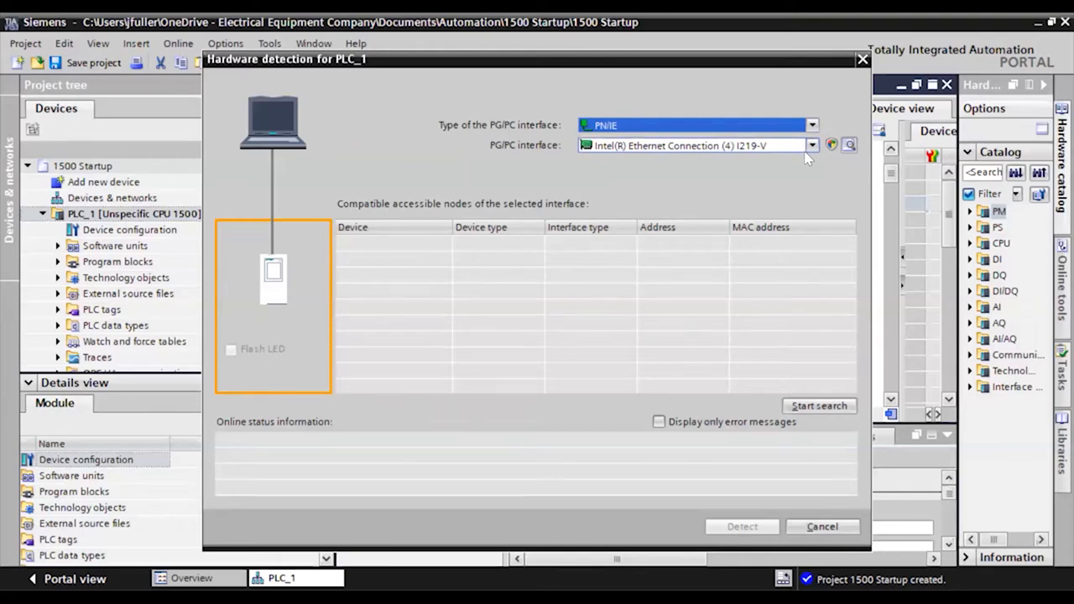
mouse_move(804, 168)
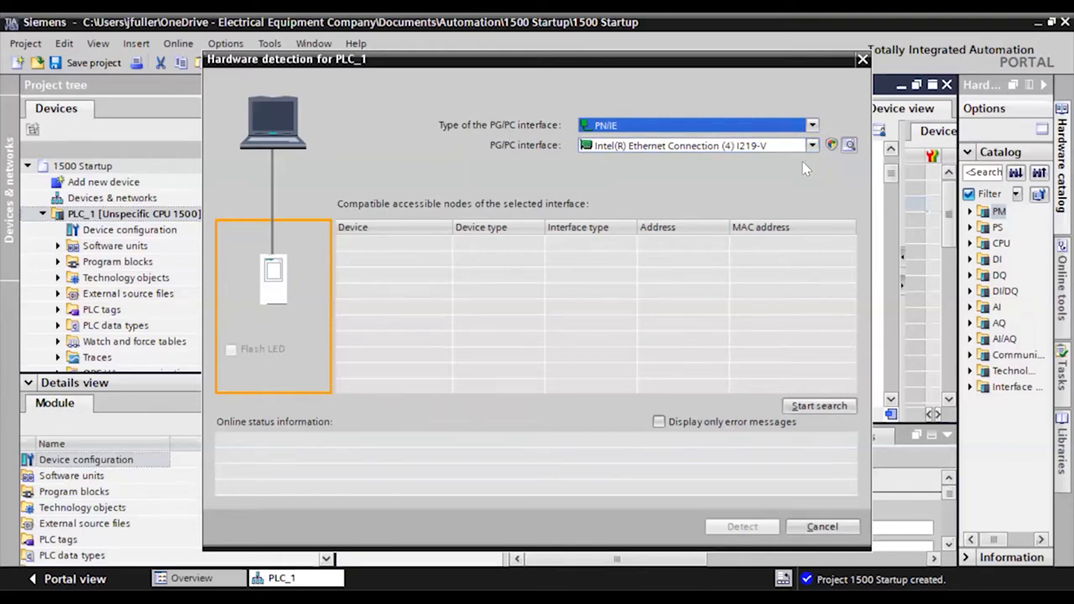
mouse_move(804, 186)
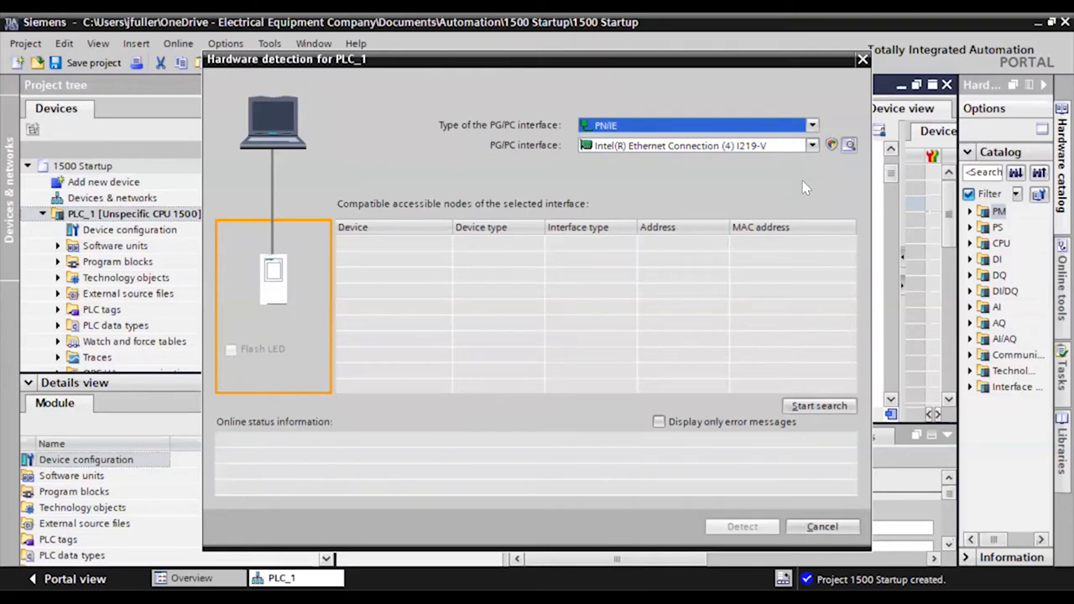
Set the PG/PC interface to Realtek USB GbE Family Controller for the hardware search.
left_click(812, 145)
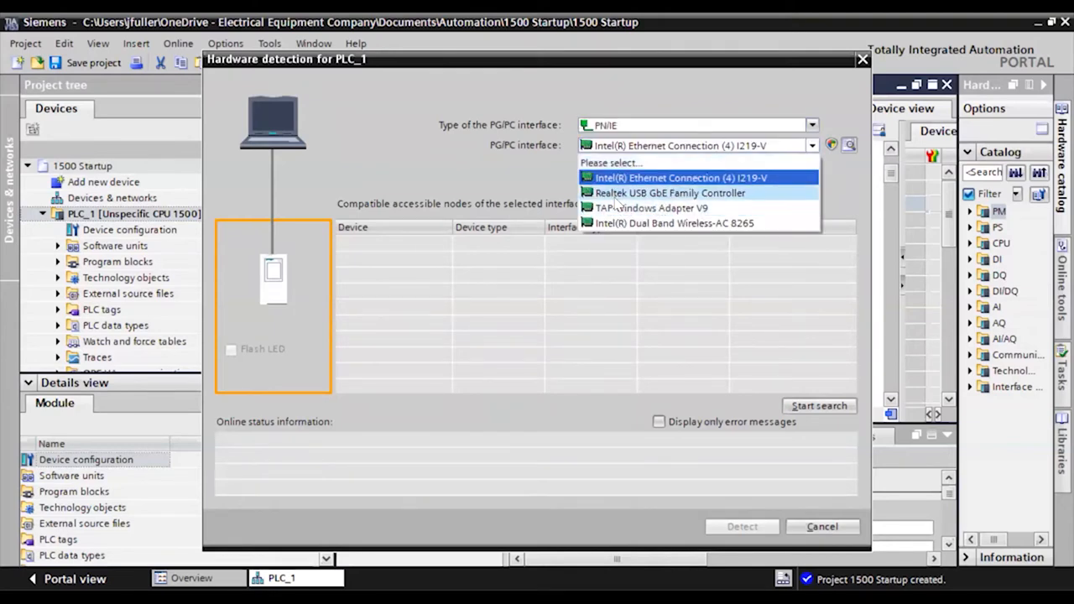
left_click(670, 193)
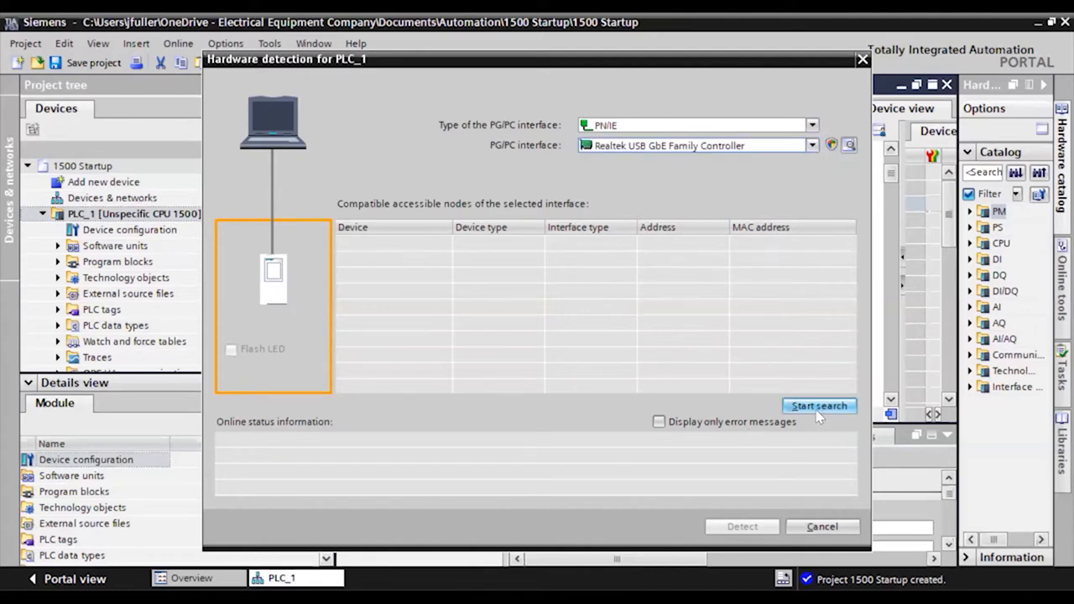
Search the network and detect the hardware of the CPU 1515-2 PN found at 192.168.0.1.
left_click(819, 406)
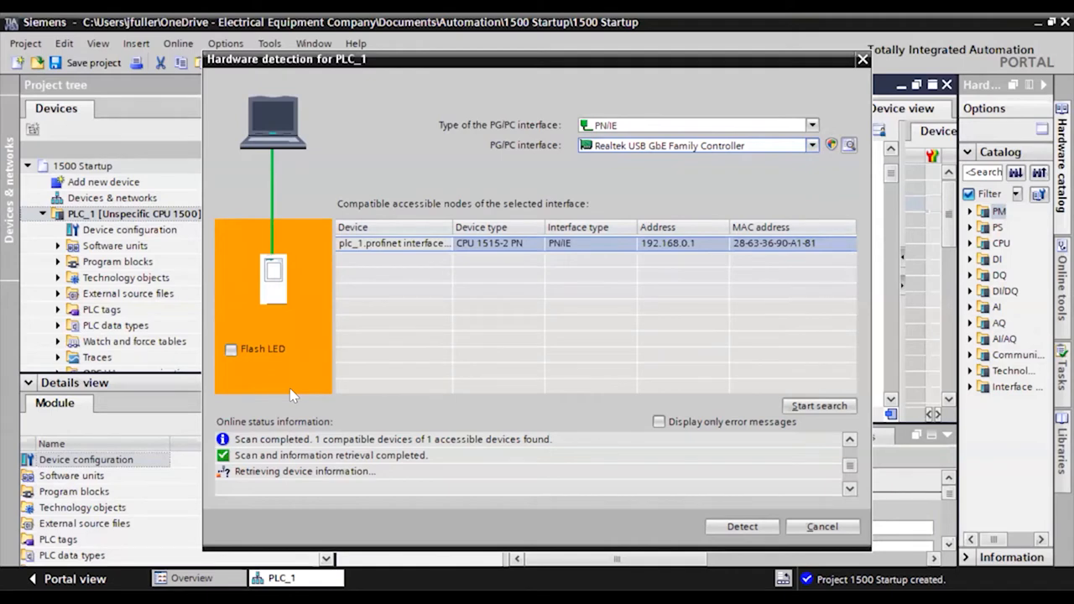
mouse_move(479, 255)
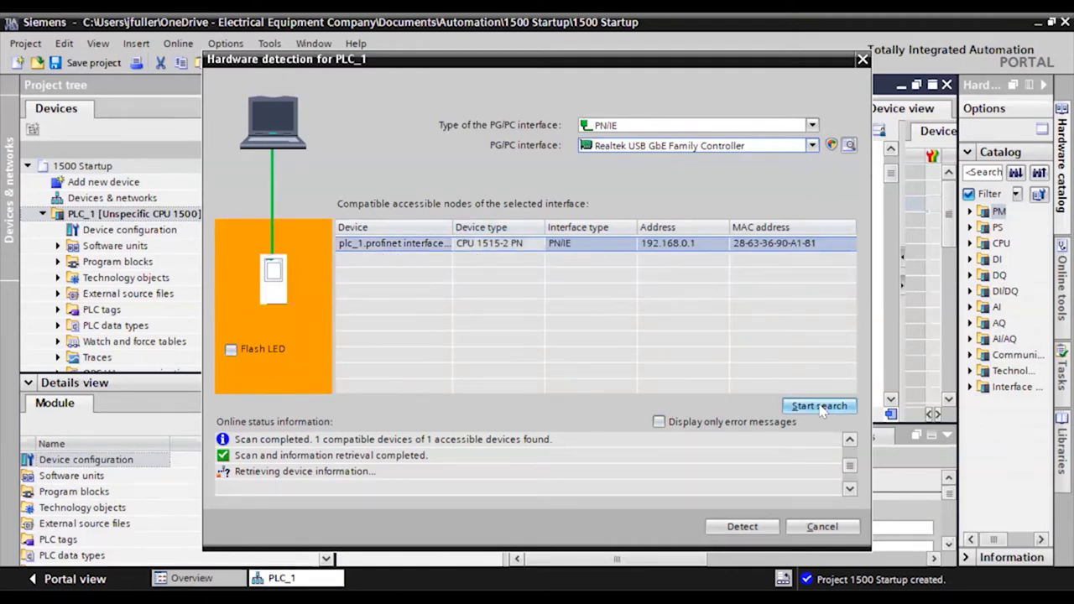
left_click(742, 527)
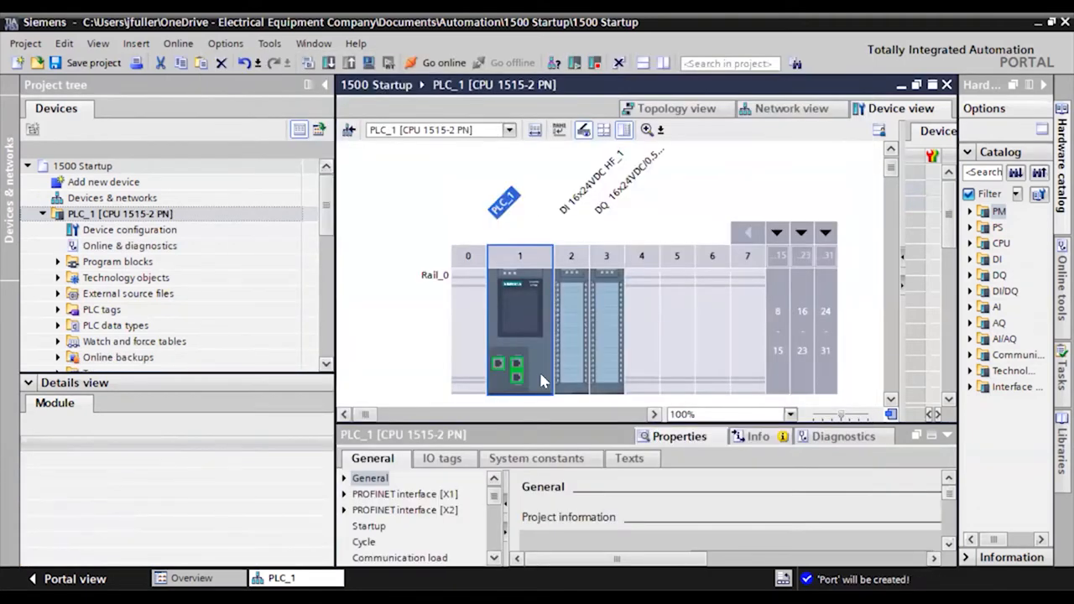
mouse_move(544, 379)
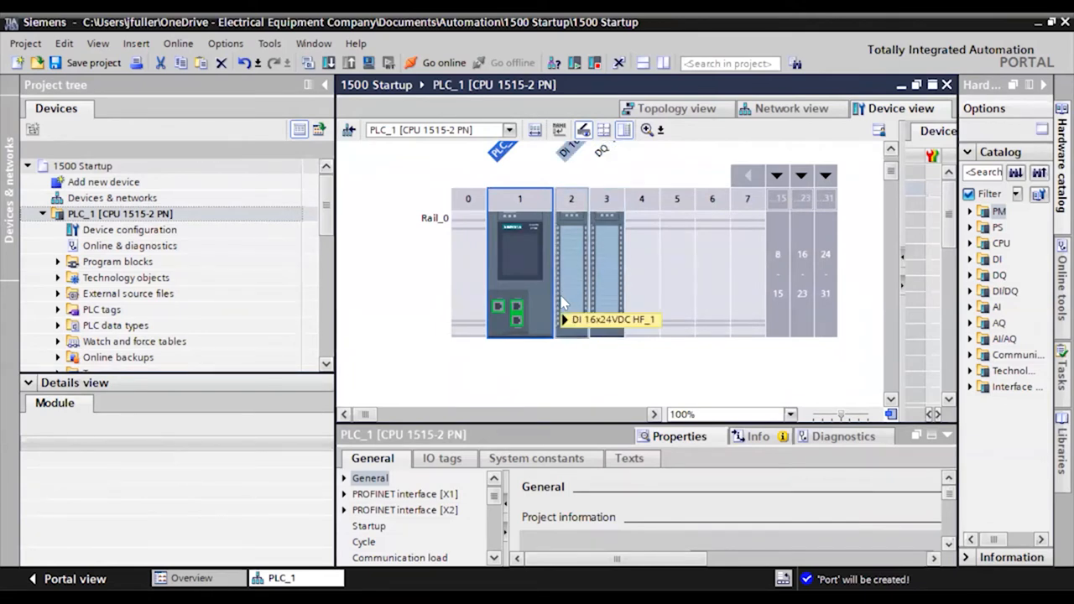
mouse_move(564, 302)
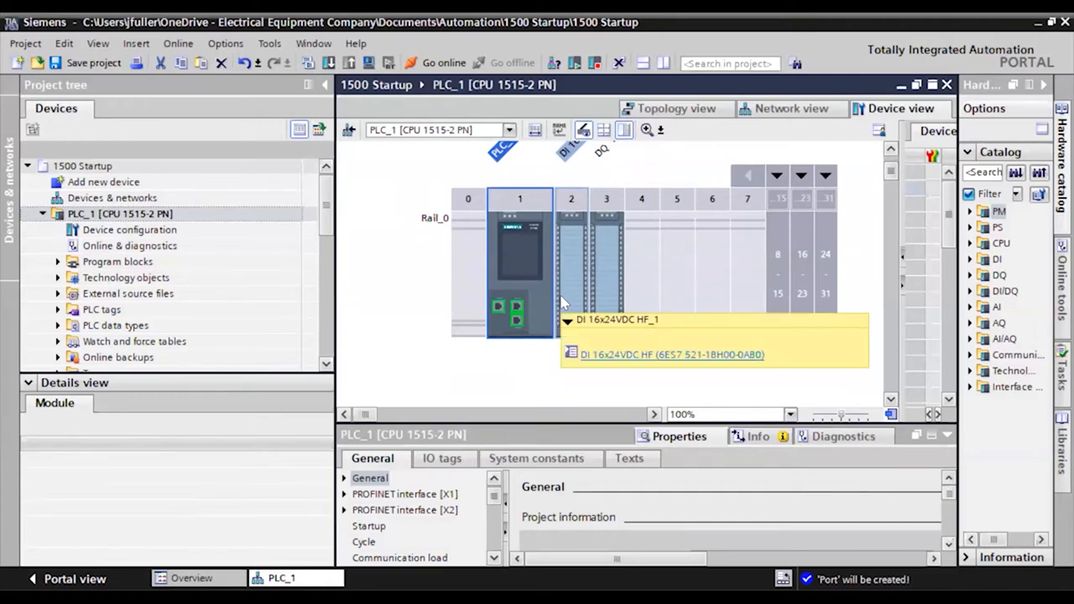
mouse_move(779, 327)
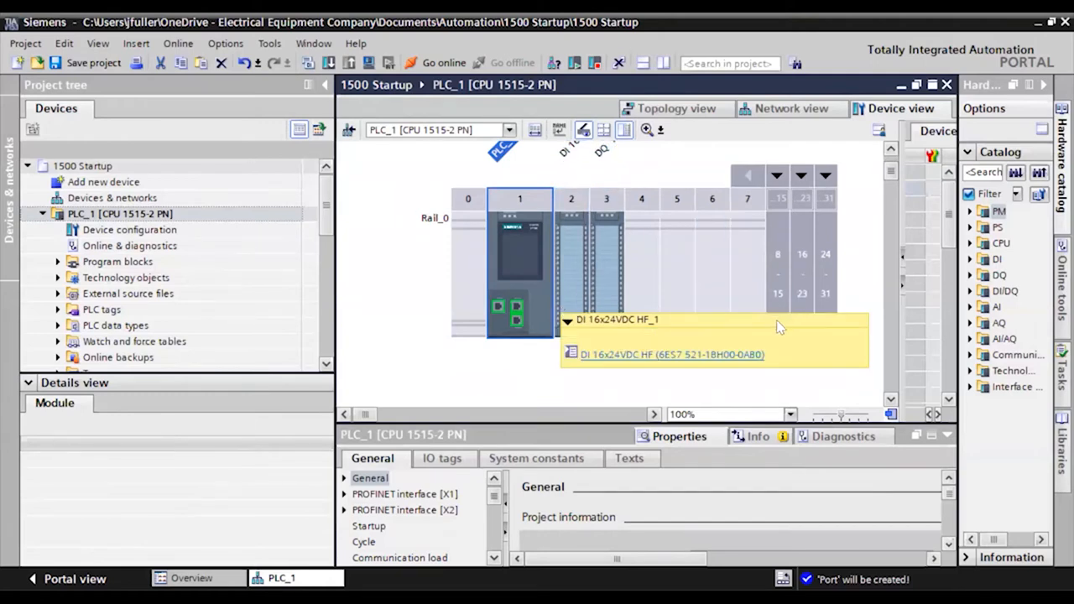
mouse_move(729, 346)
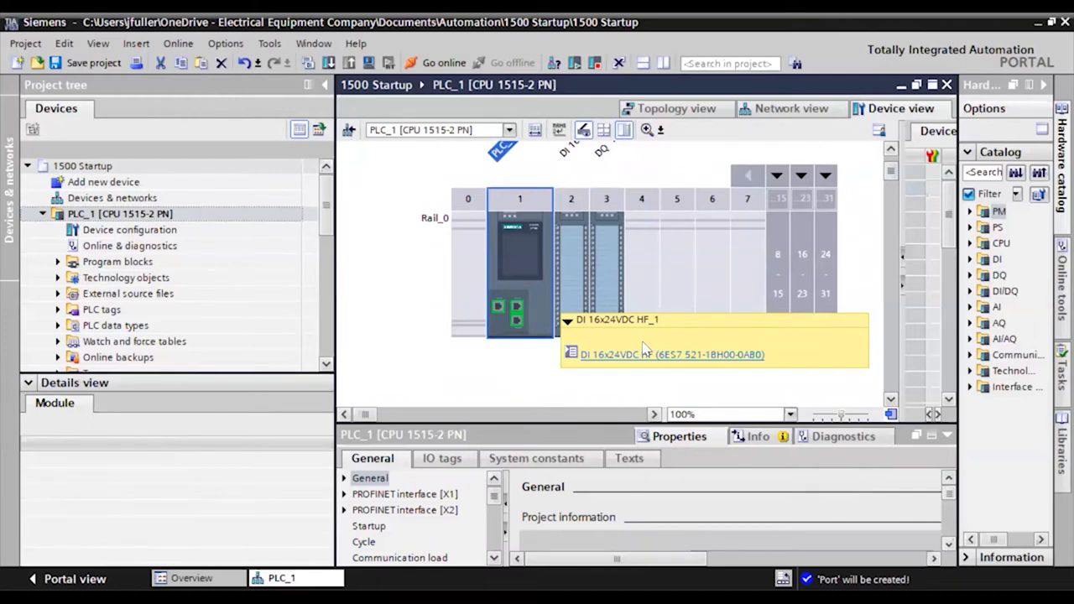
mouse_move(534, 289)
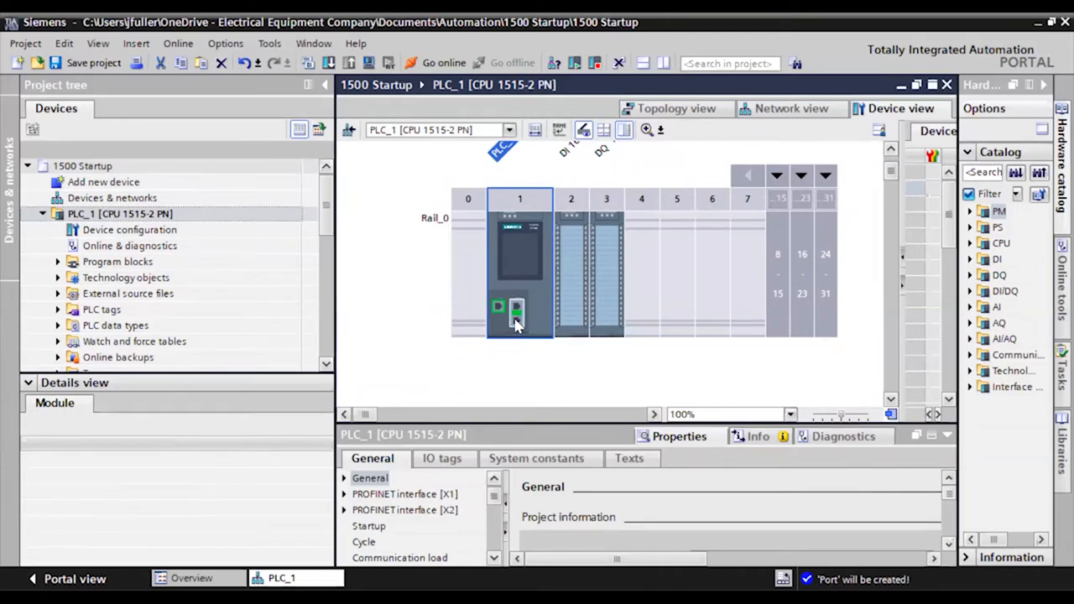
mouse_move(500, 310)
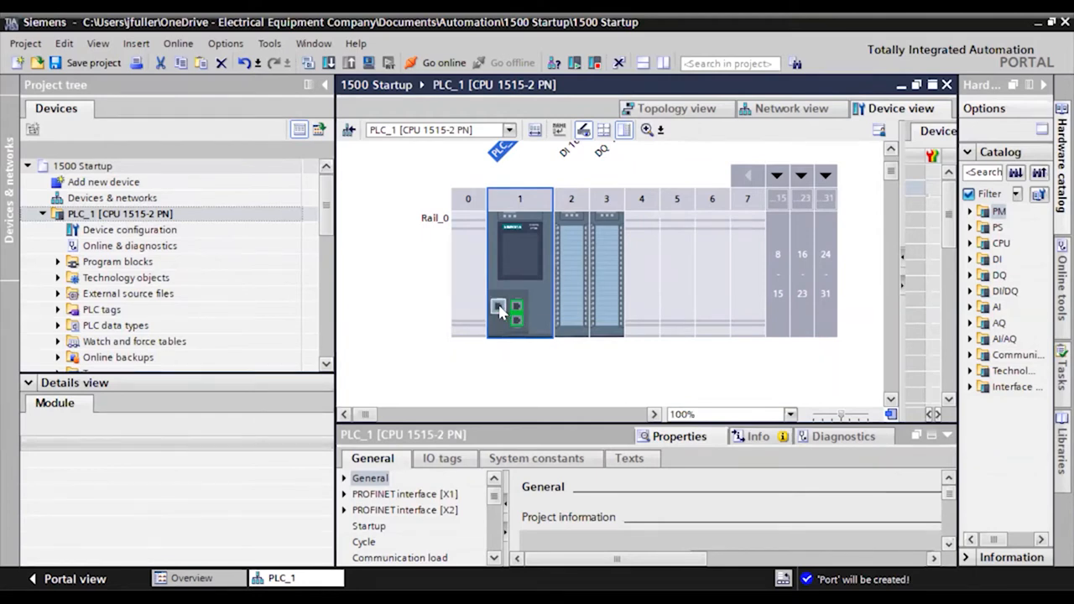
mouse_move(500, 309)
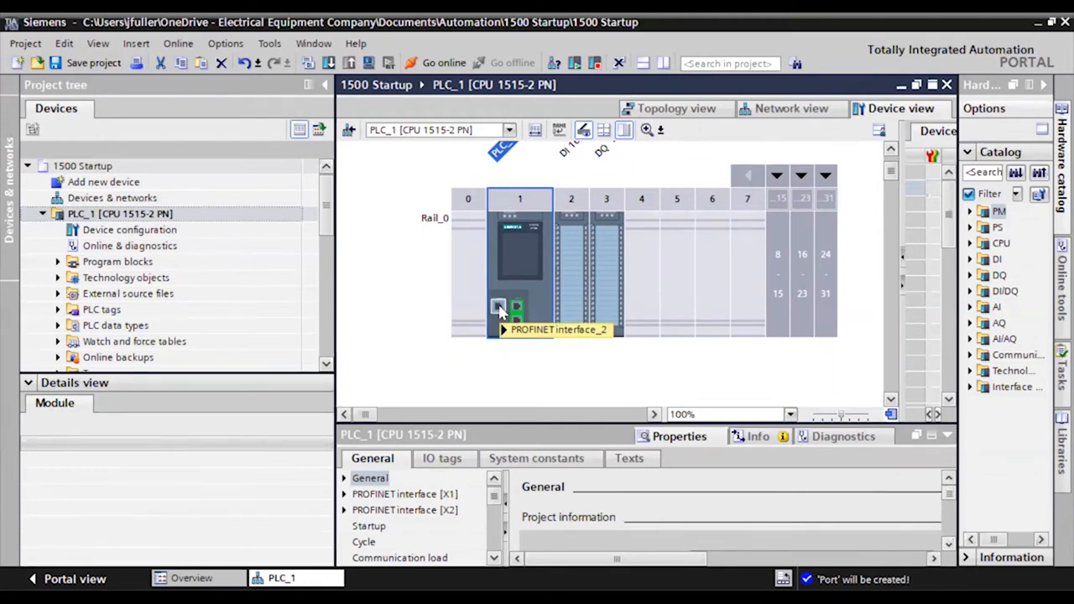
mouse_move(502, 311)
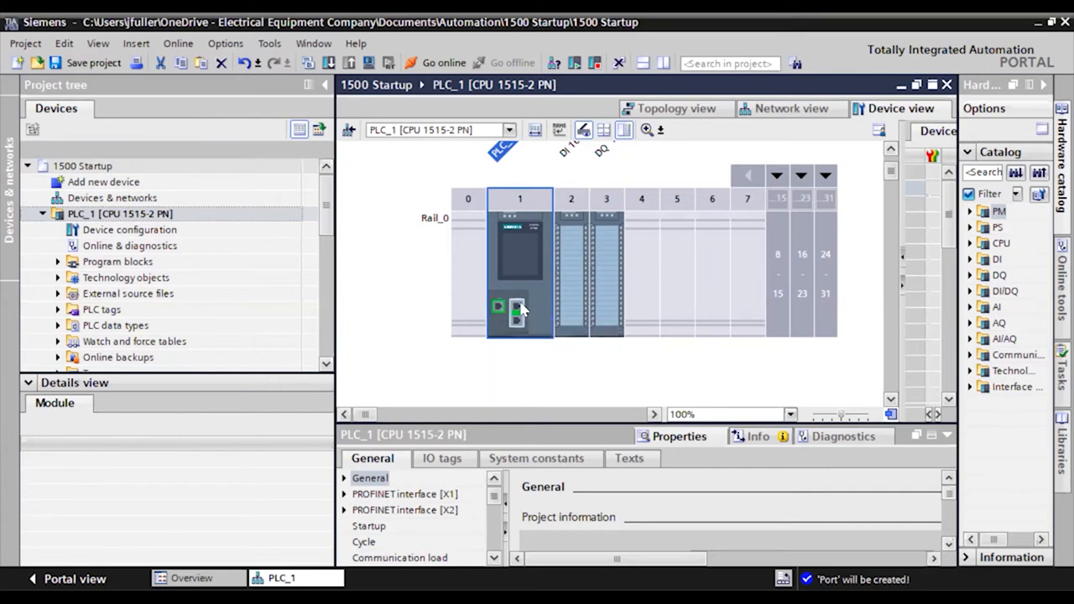
Show PROFINET interface_1's General properties with IP 192.168.0.1 and mask 255.255.255.0.
left_click(517, 310)
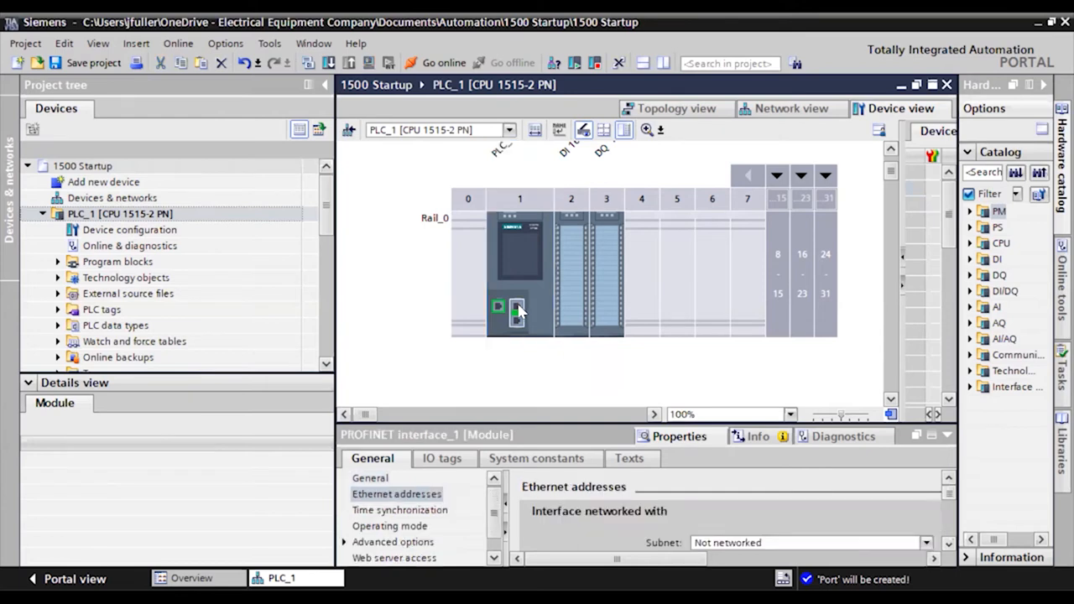
mouse_move(517, 312)
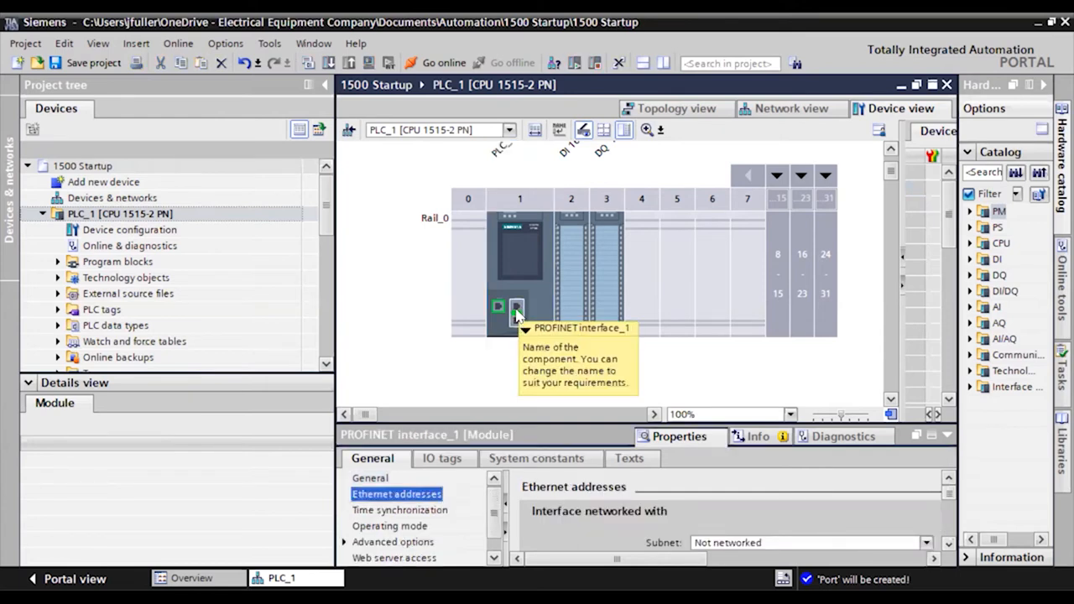
mouse_move(517, 334)
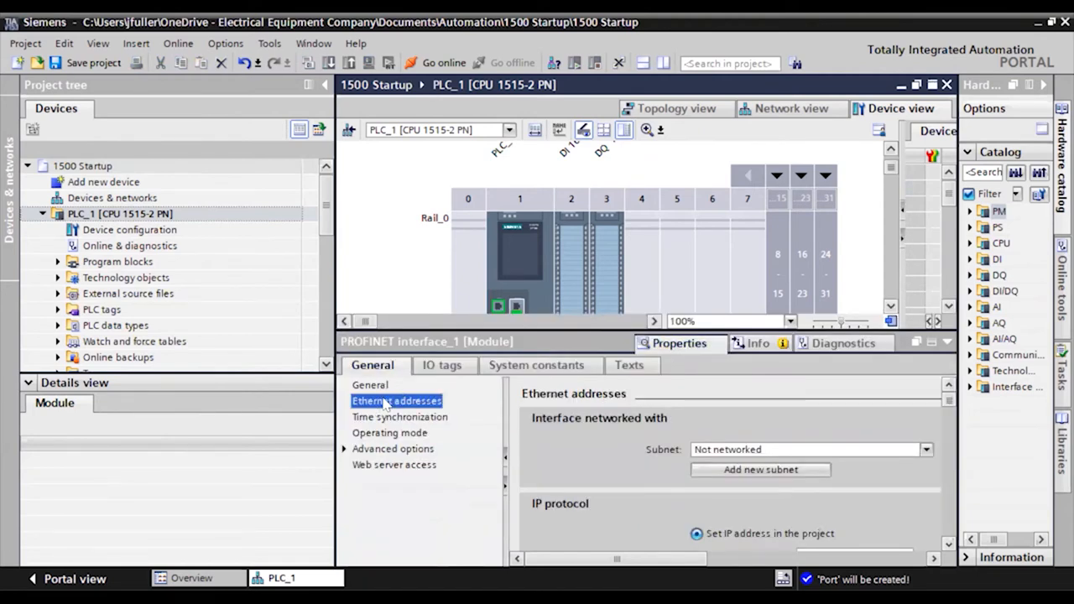
scroll("down", 3)
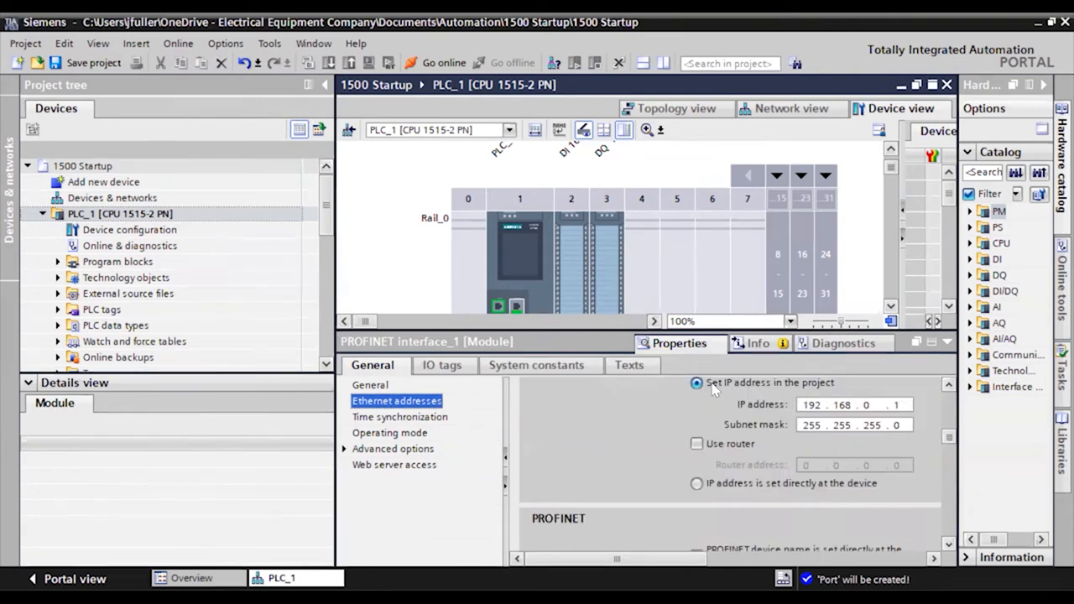
left_click(846, 405)
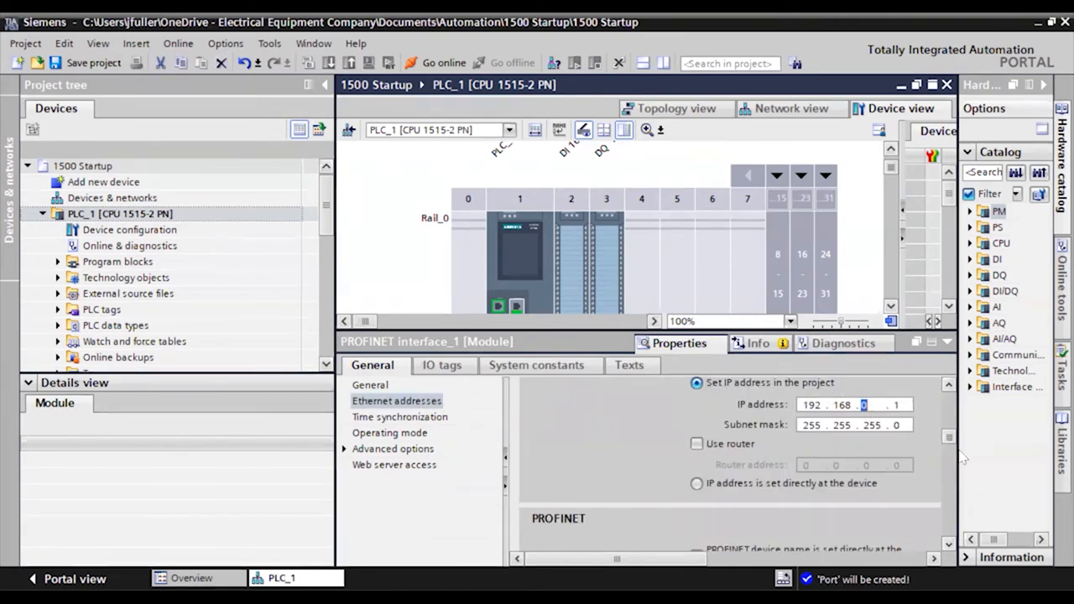
scroll("down", 3)
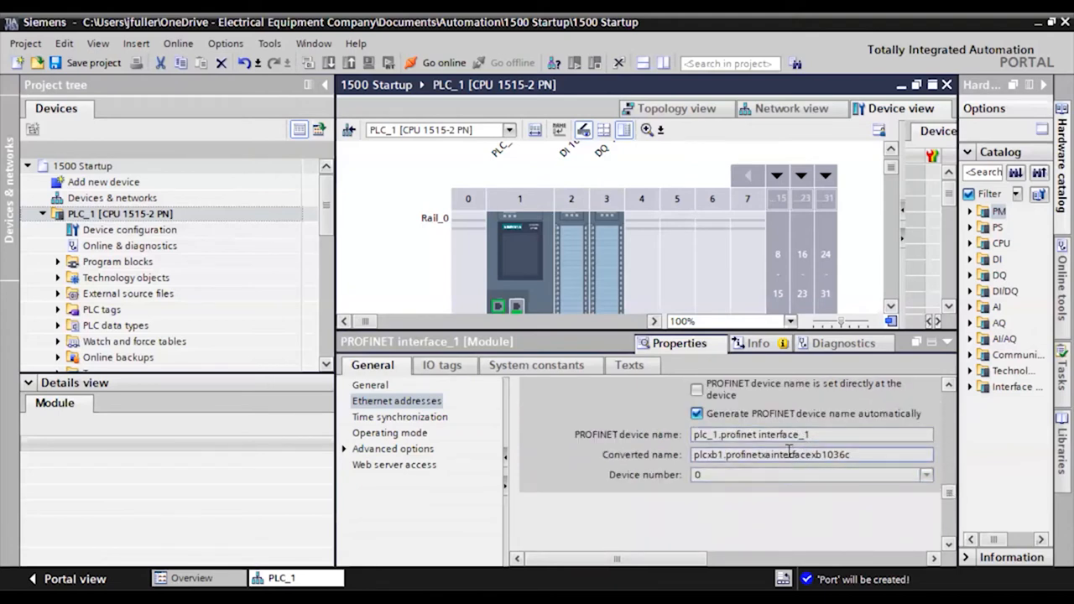
mouse_move(789, 455)
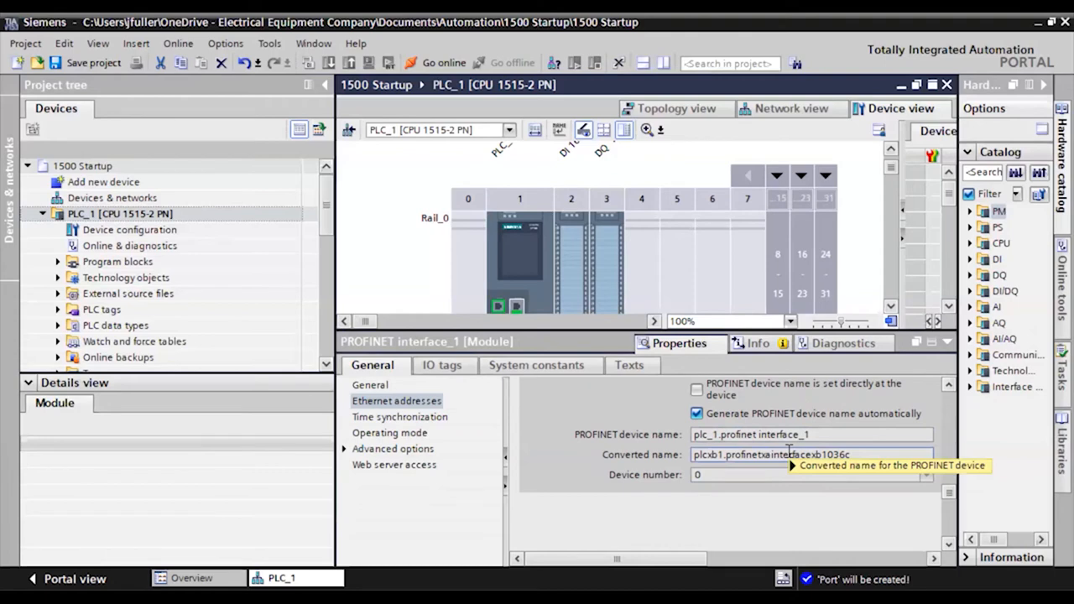
mouse_move(787, 453)
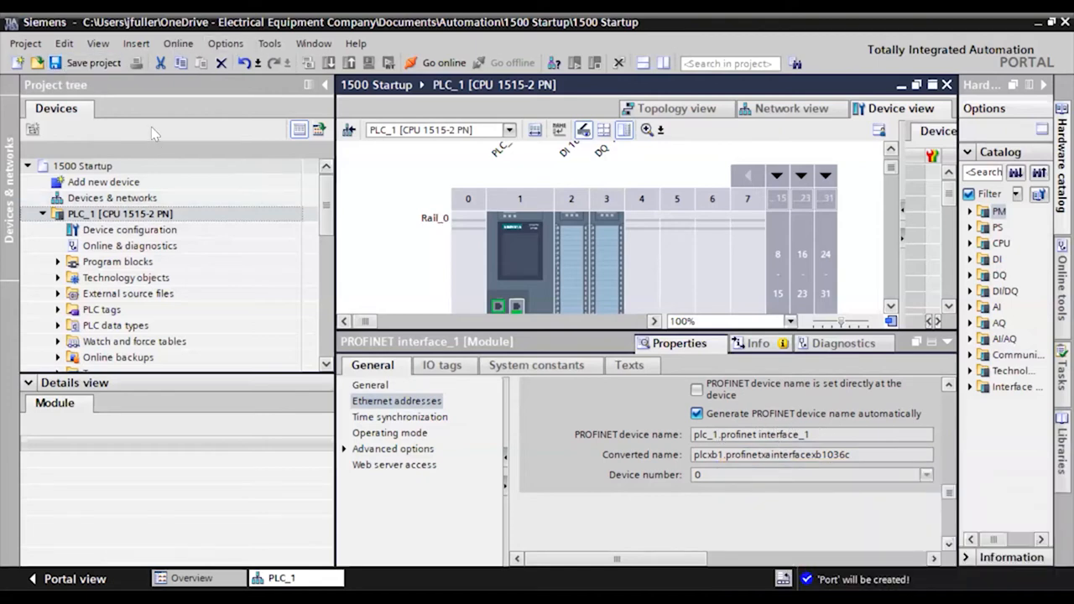
mouse_move(661, 528)
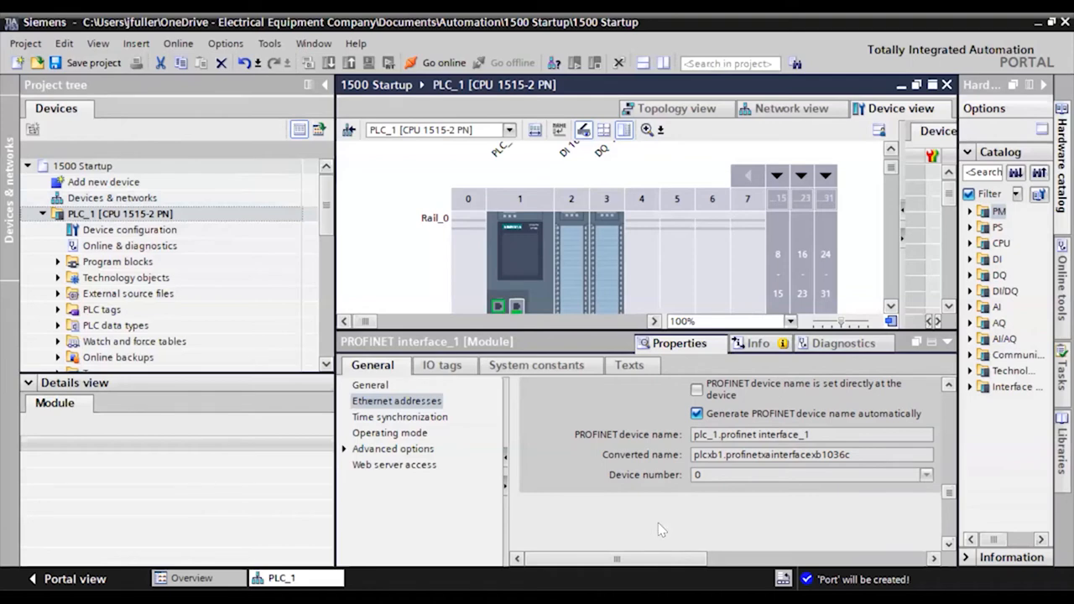
Save the project and review the Ethernet addresses: IP 192.168.0.1, subnet mask 255.255.255.0.
left_click(77, 64)
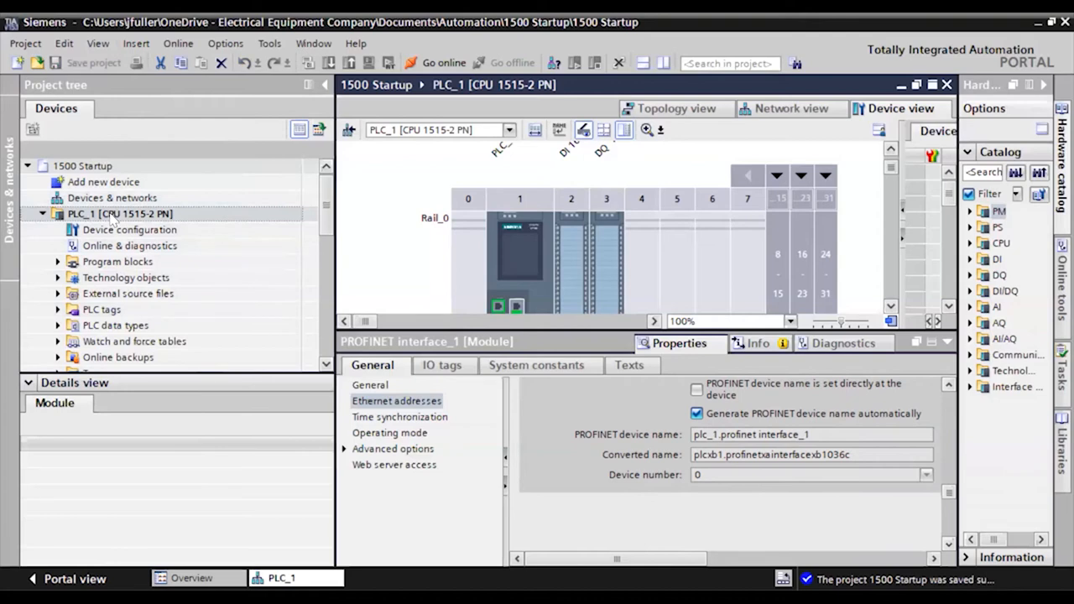
right_click(119, 213)
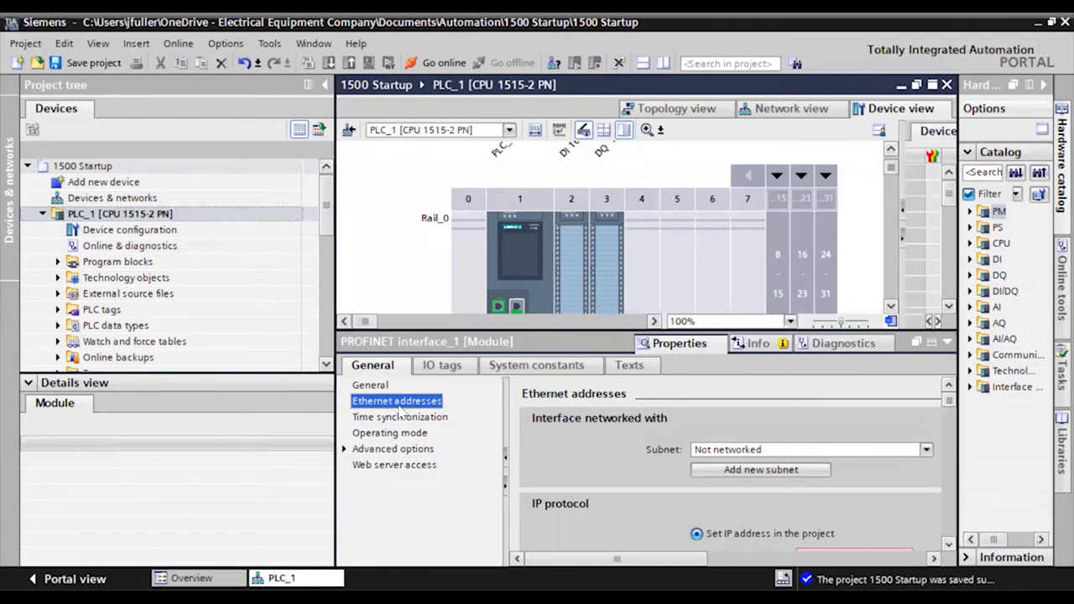
scroll("down", 3)
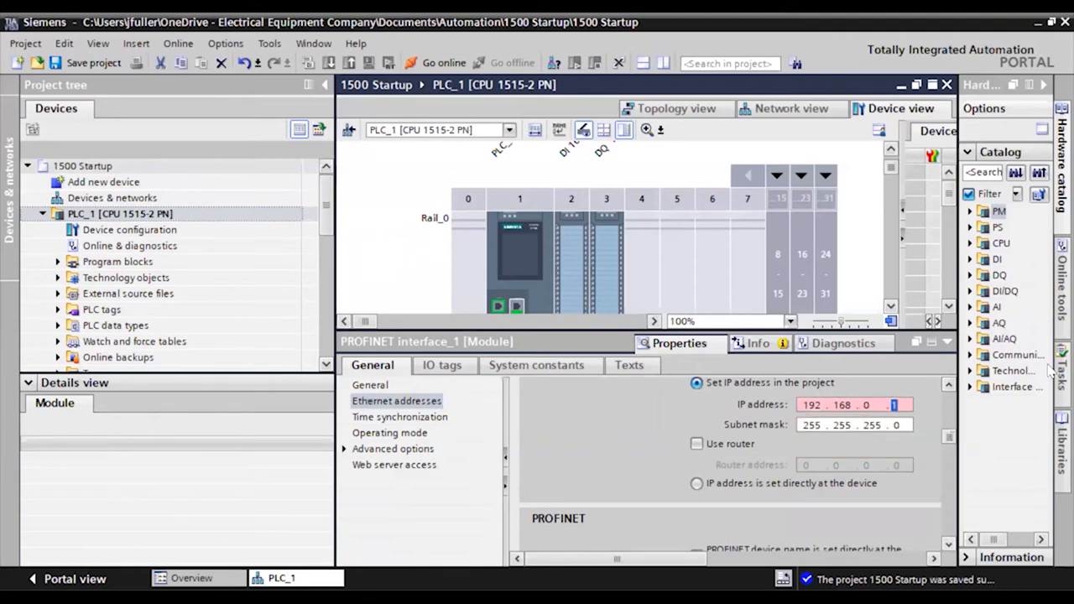
scroll("down", 3)
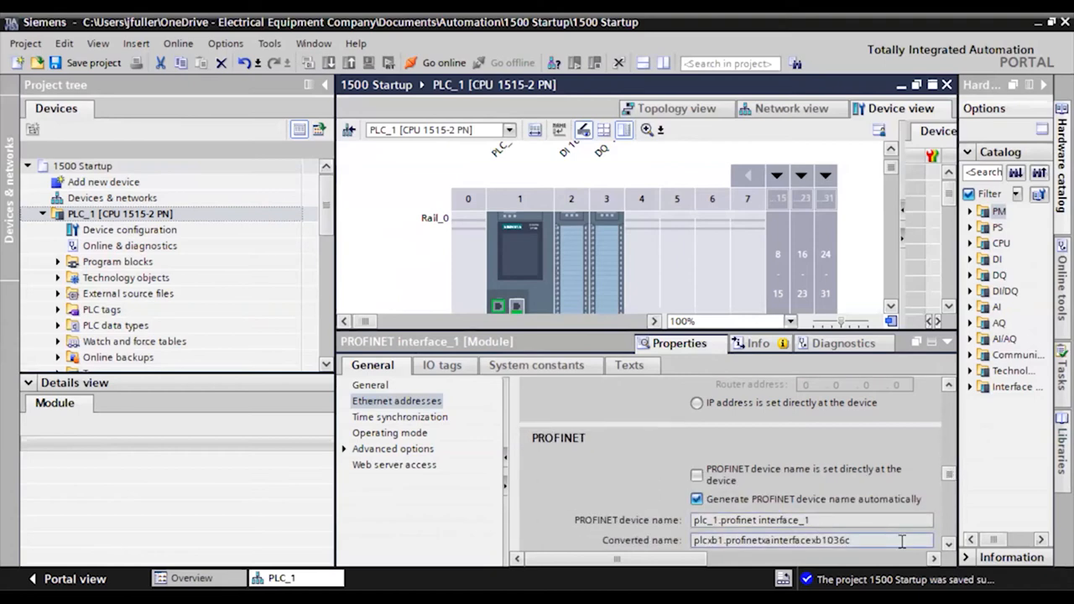
mouse_move(903, 542)
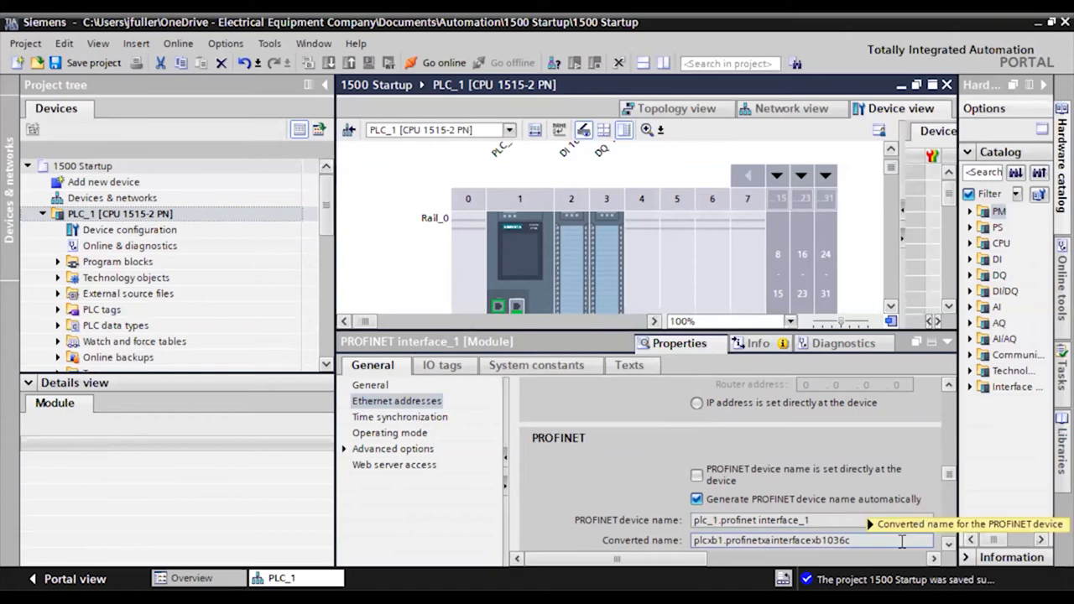
mouse_move(889, 527)
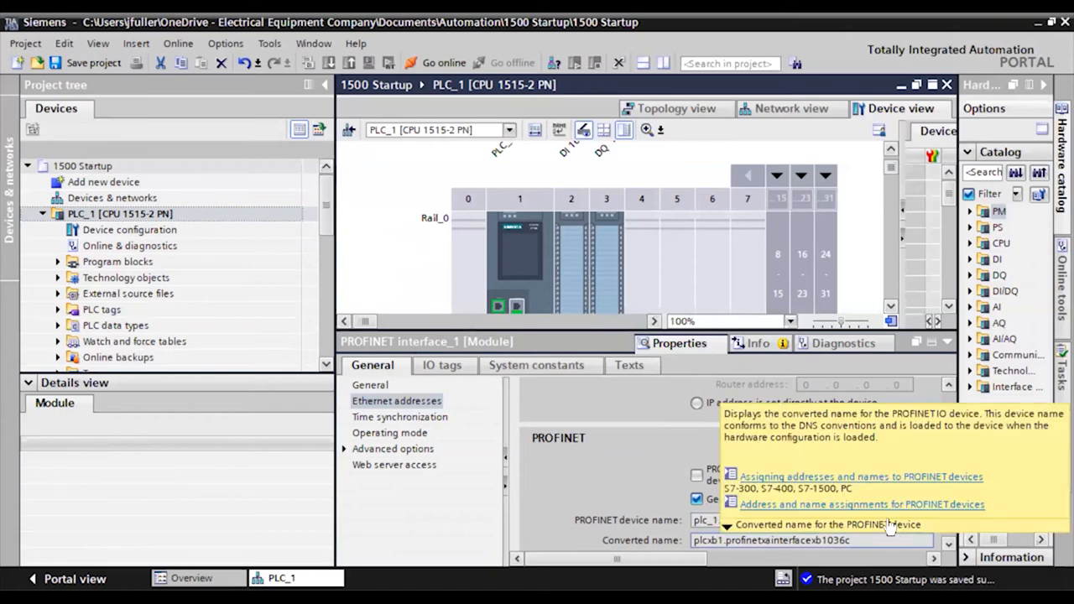
mouse_move(644, 480)
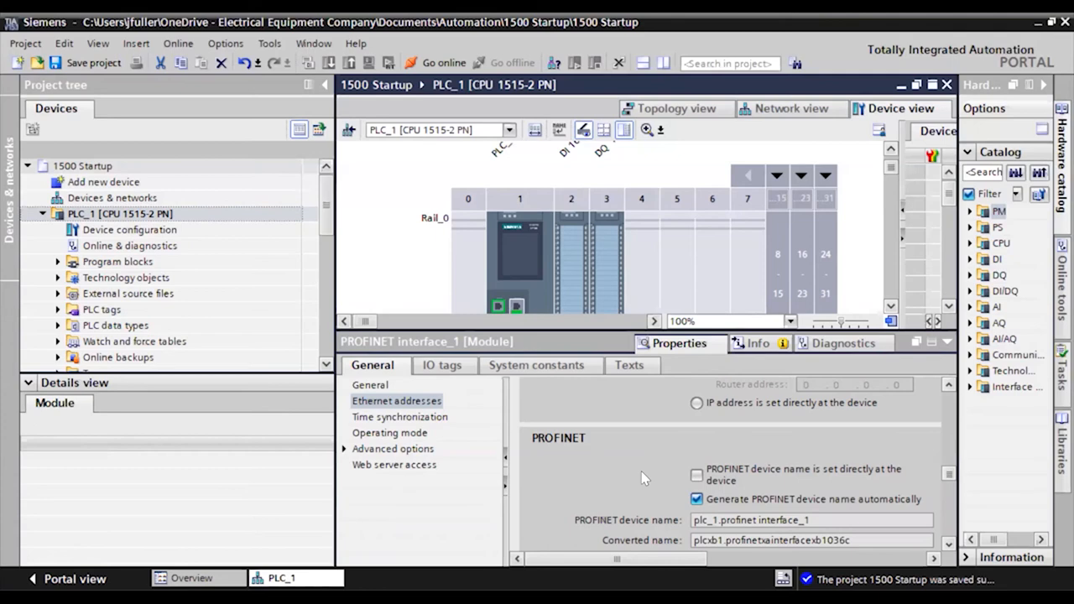
mouse_move(628, 491)
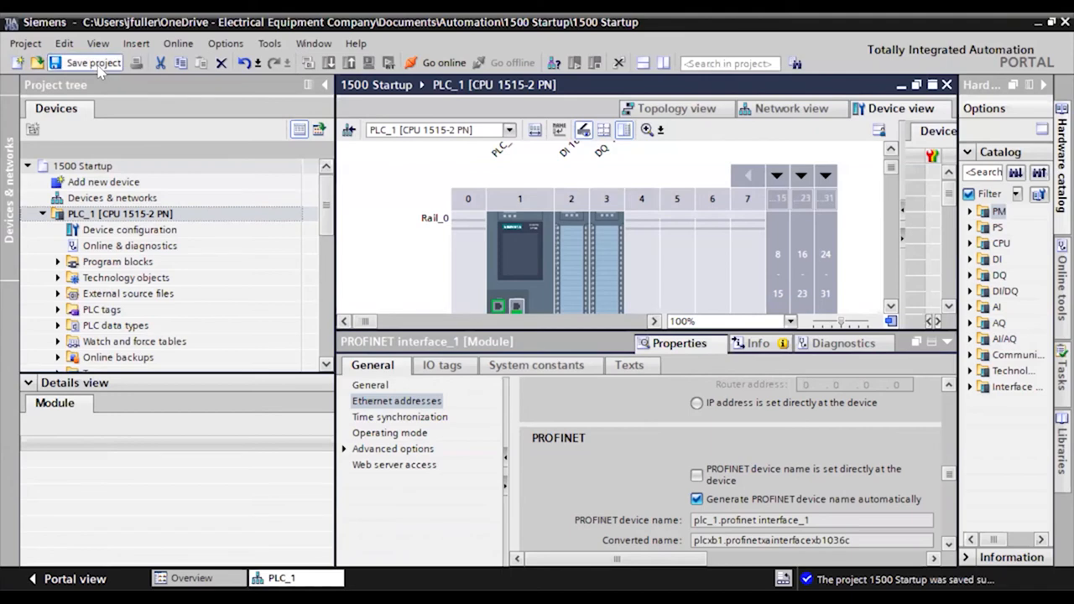
Save and compile PLC_1 hardware and software (only changes), finishing with 0 errors and 2 warnings.
left_click(94, 64)
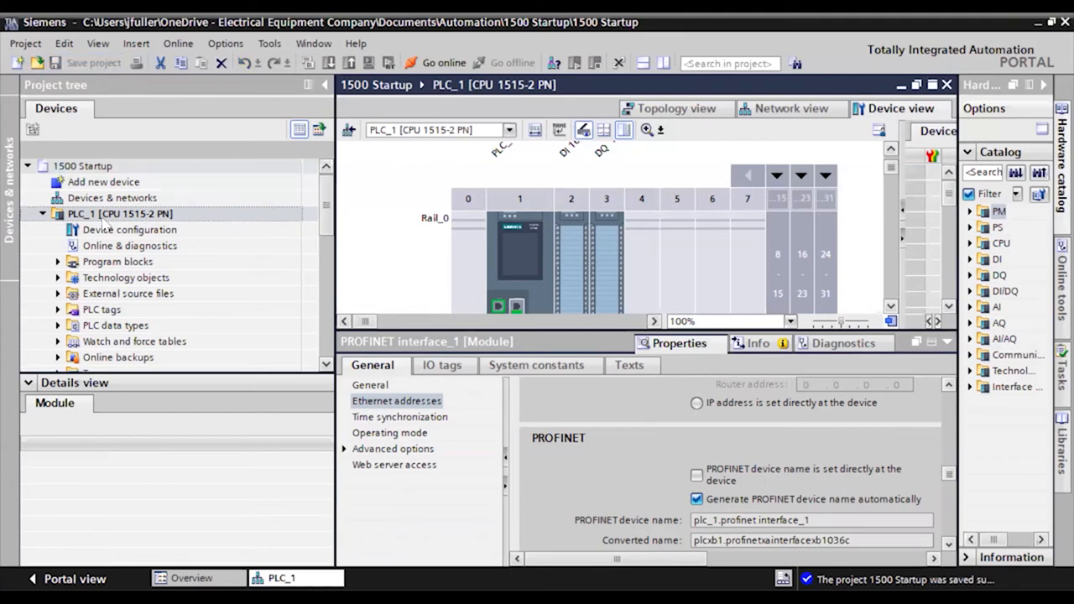
right_click(121, 213)
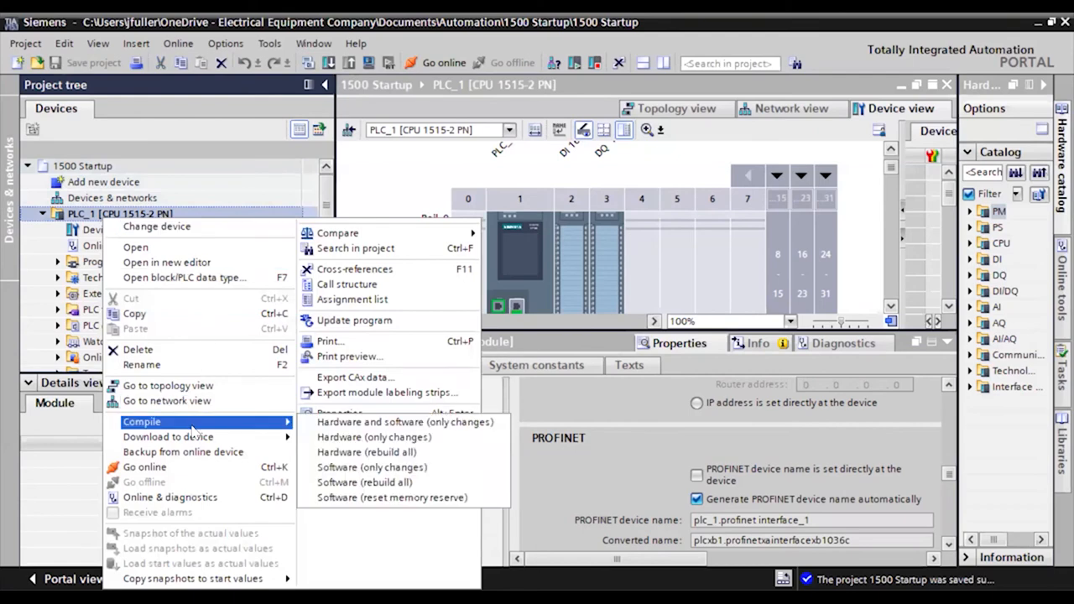
mouse_move(406, 423)
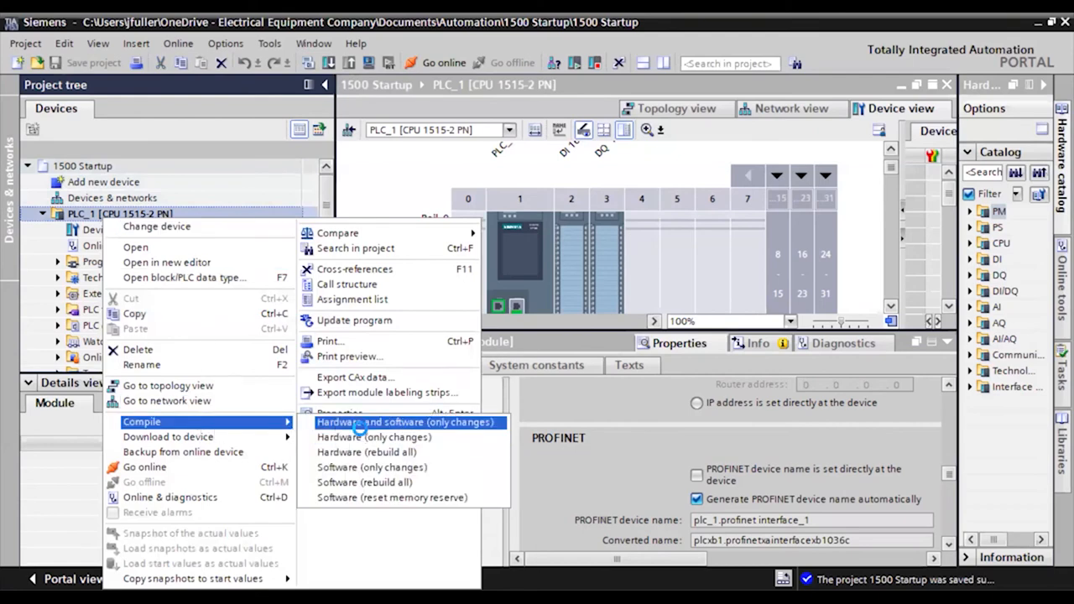
left_click(406, 423)
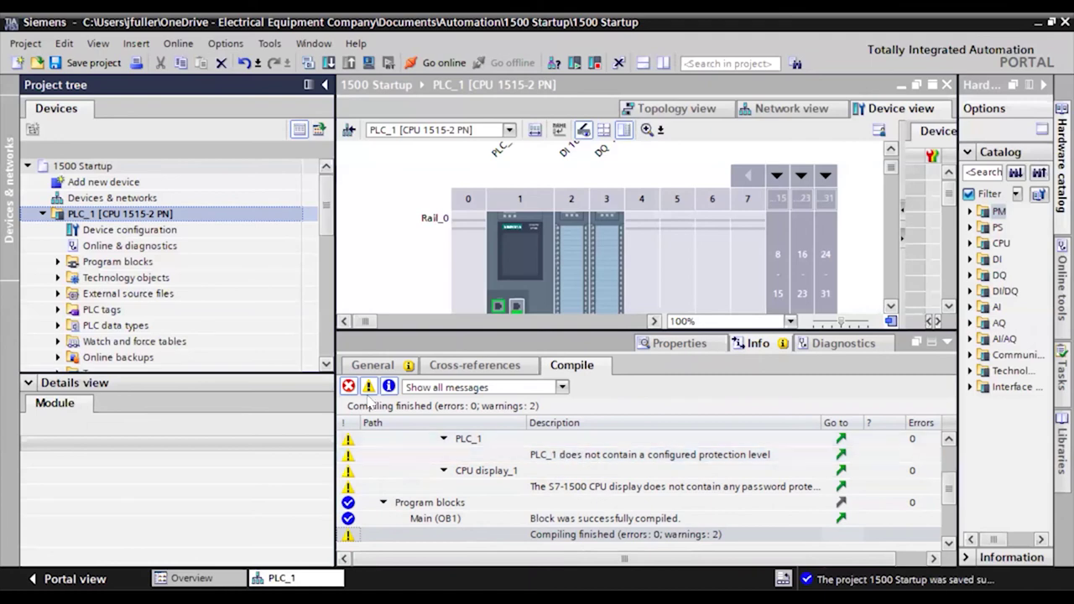
Download to device: find PLC_1 at 192.168.0.1 and start loading the project onto it.
right_click(121, 213)
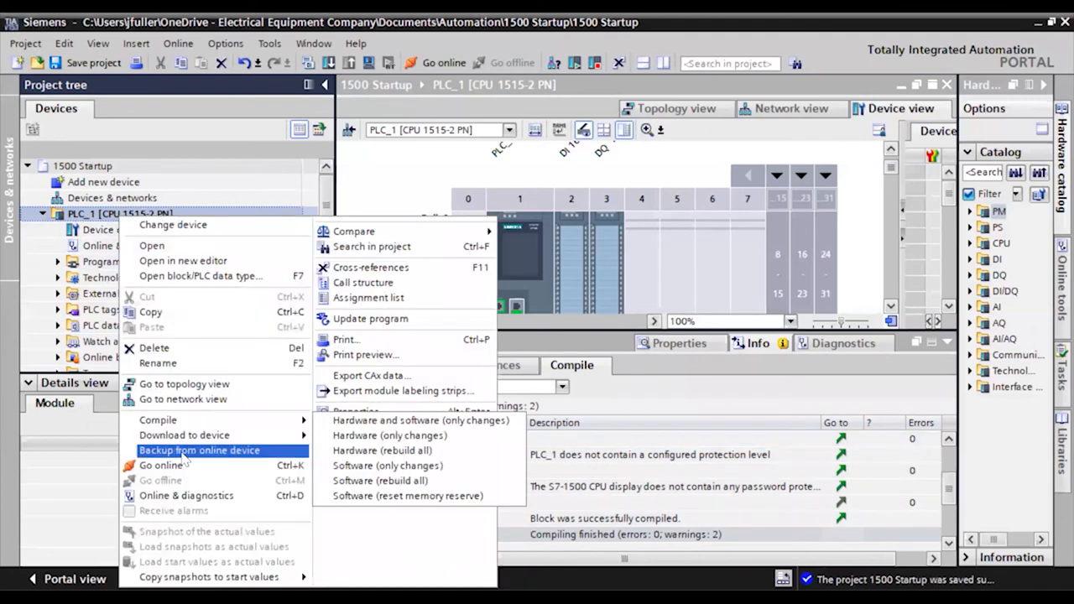
mouse_move(158, 420)
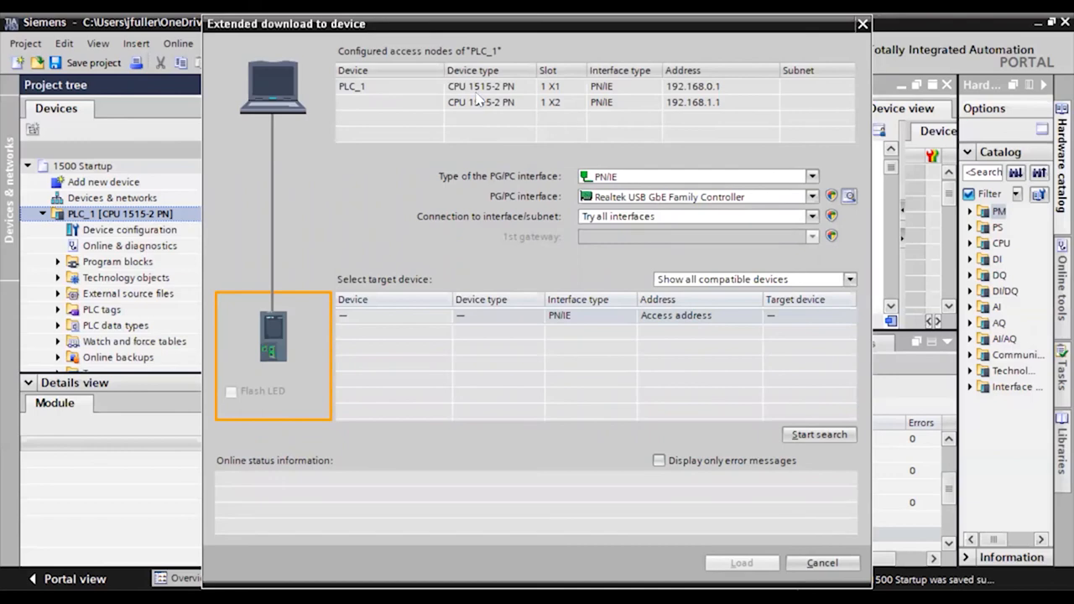
mouse_move(562, 111)
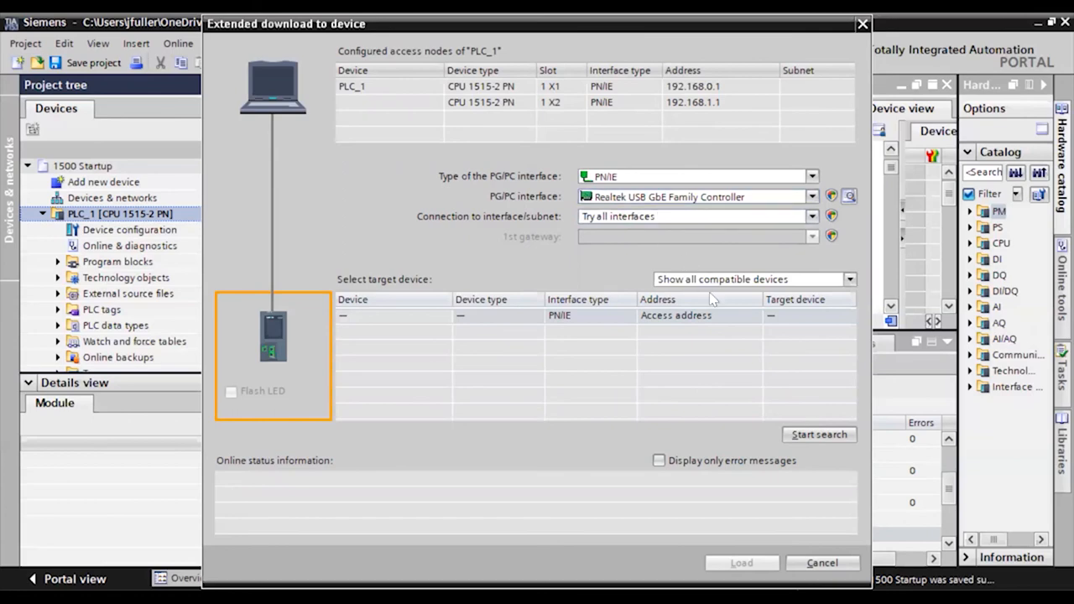
left_click(819, 434)
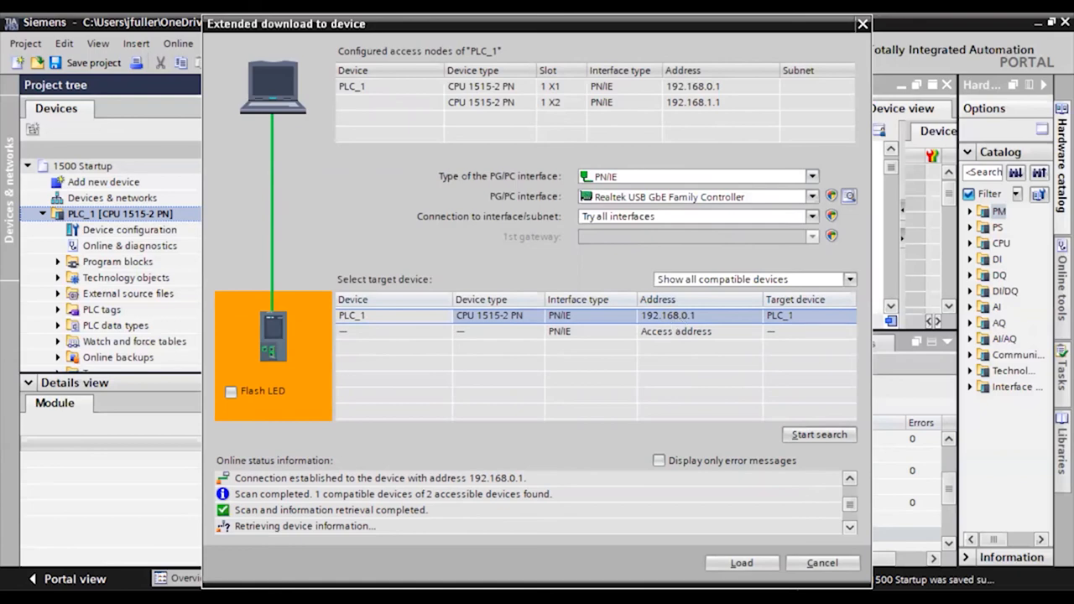
left_click(742, 562)
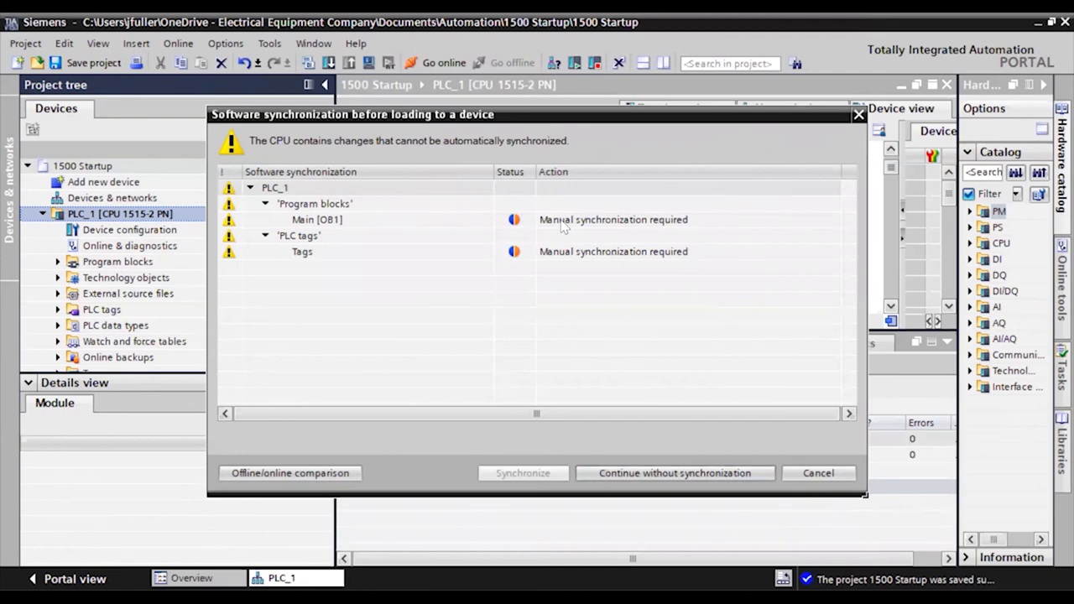
mouse_move(707, 483)
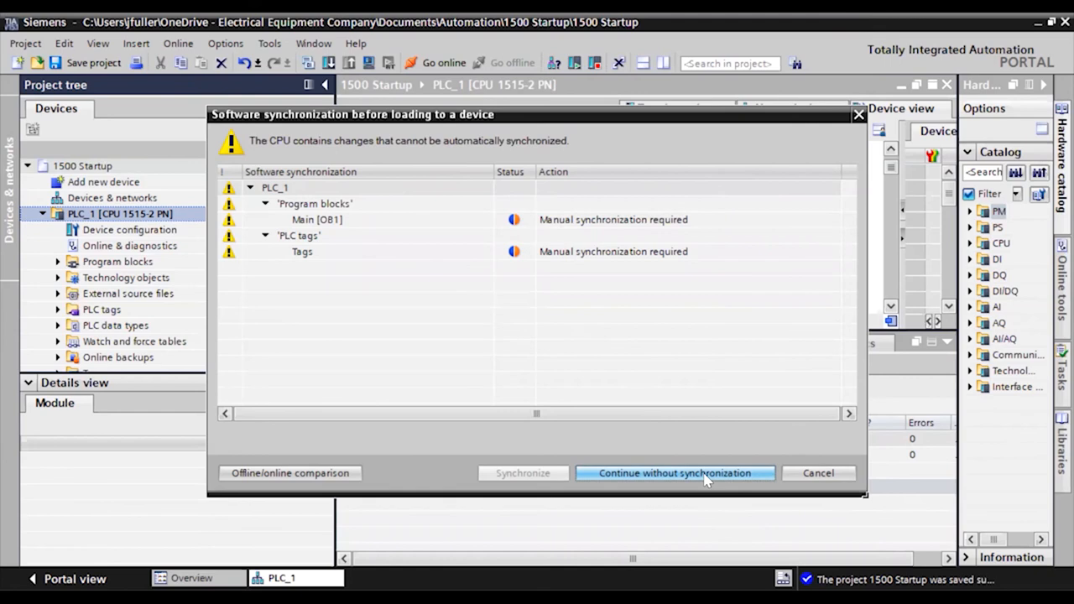
Continue without synchronization and run the download to PLC_1 from the Load preview.
left_click(674, 473)
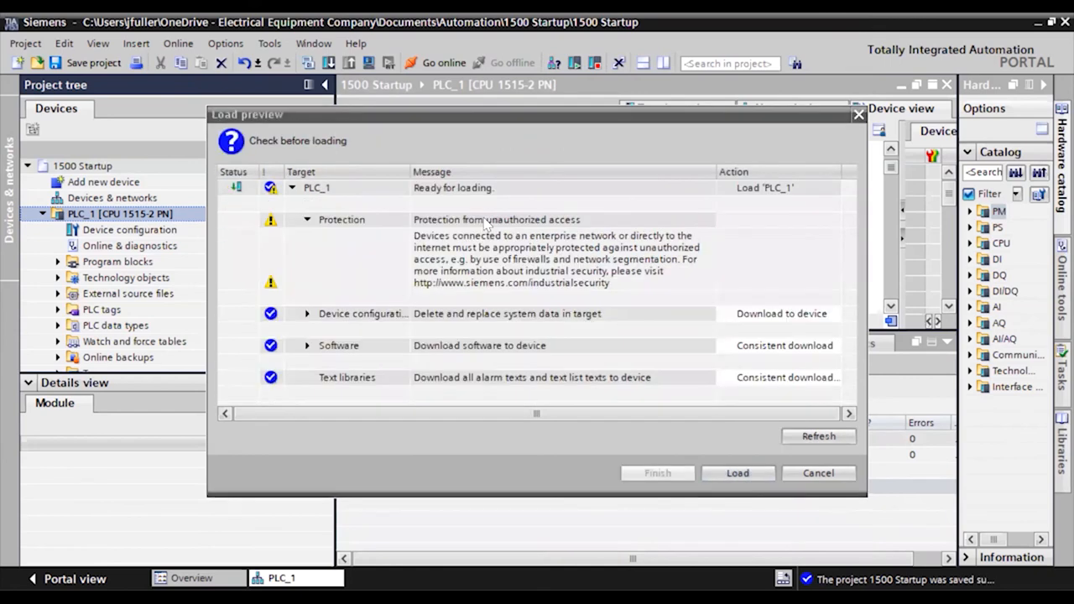
mouse_move(325, 231)
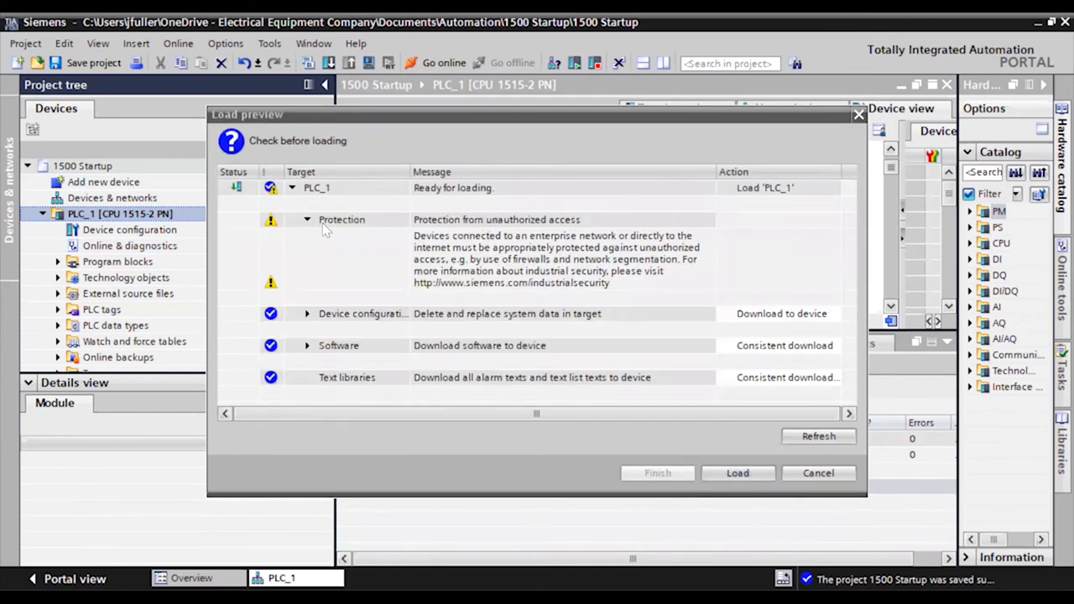
mouse_move(564, 268)
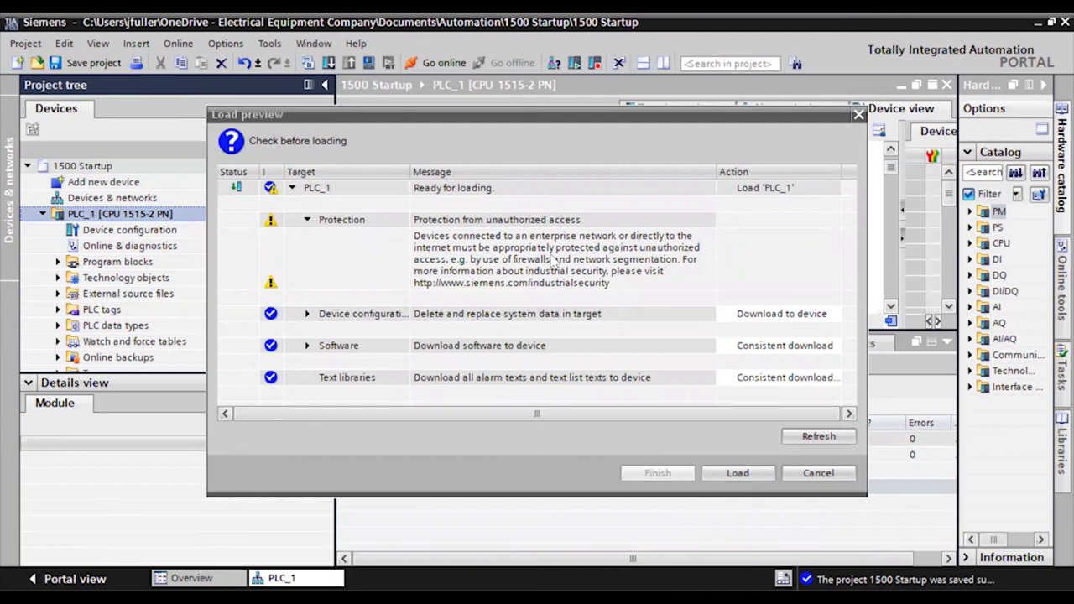
mouse_move(334, 302)
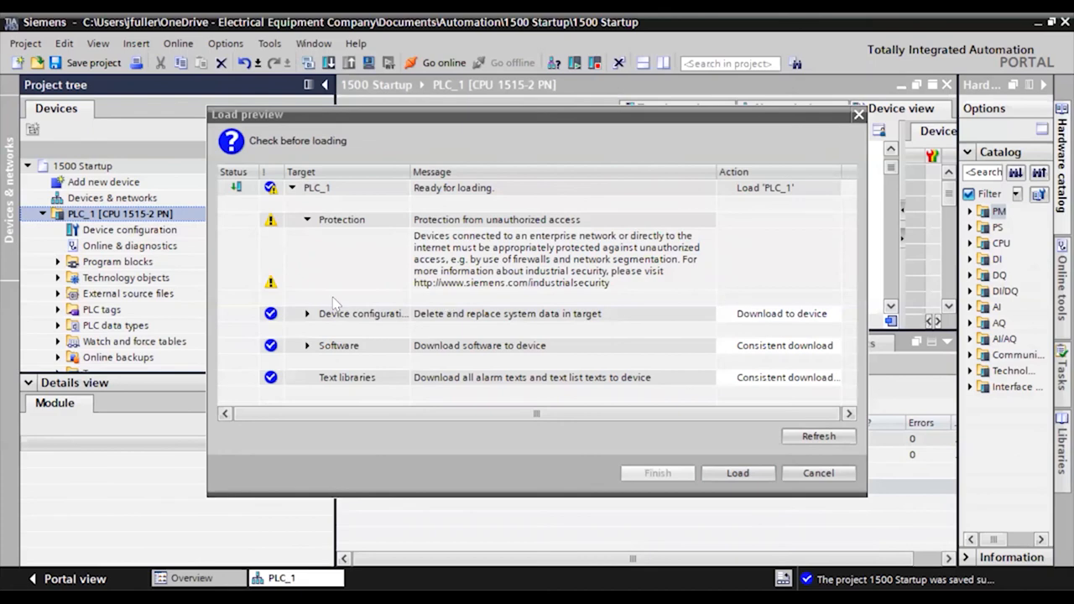
mouse_move(752, 453)
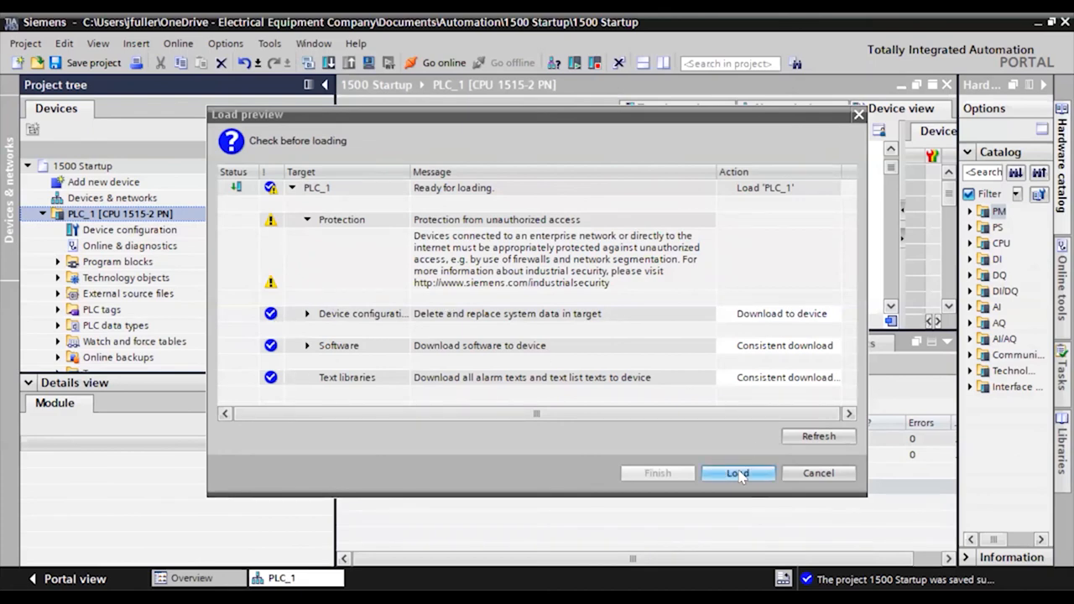
left_click(739, 473)
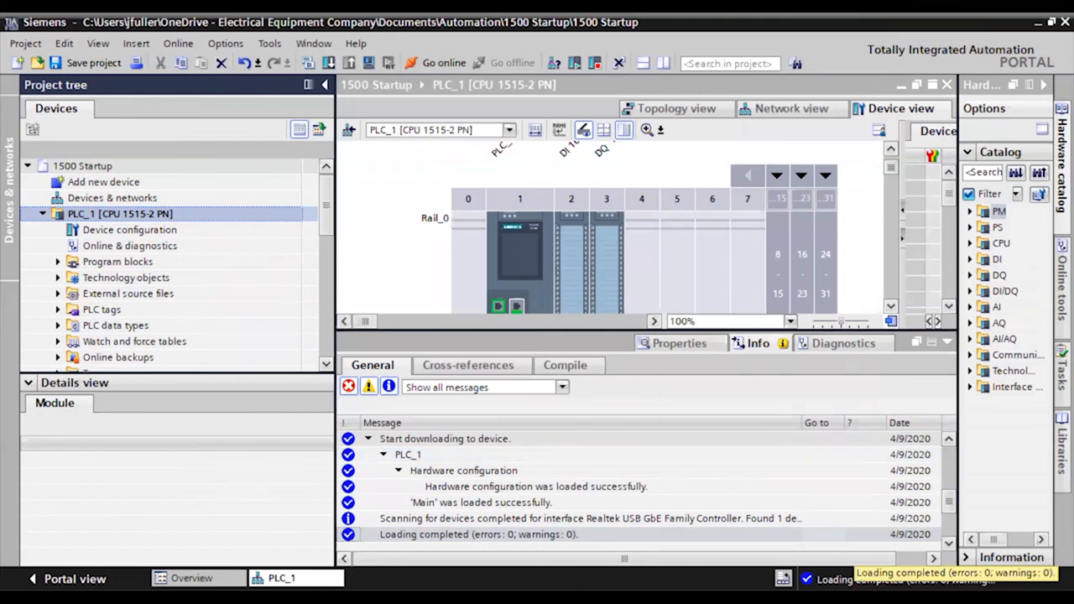
Return to PROFINET interface_1's Ethernet address properties showing IP 192.168.0.1.
left_click(520, 252)
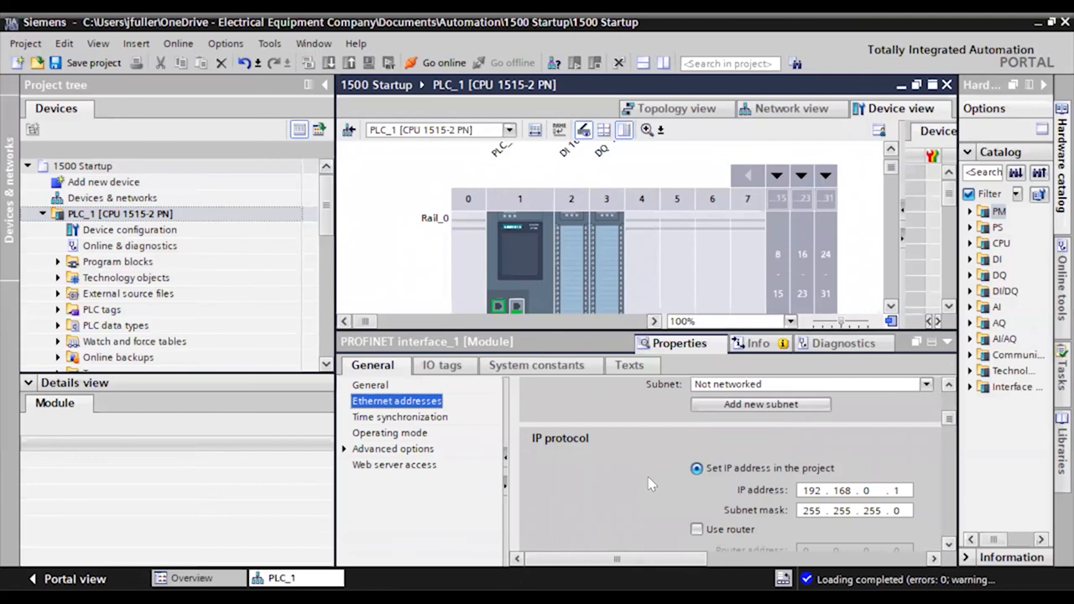
mouse_move(680, 45)
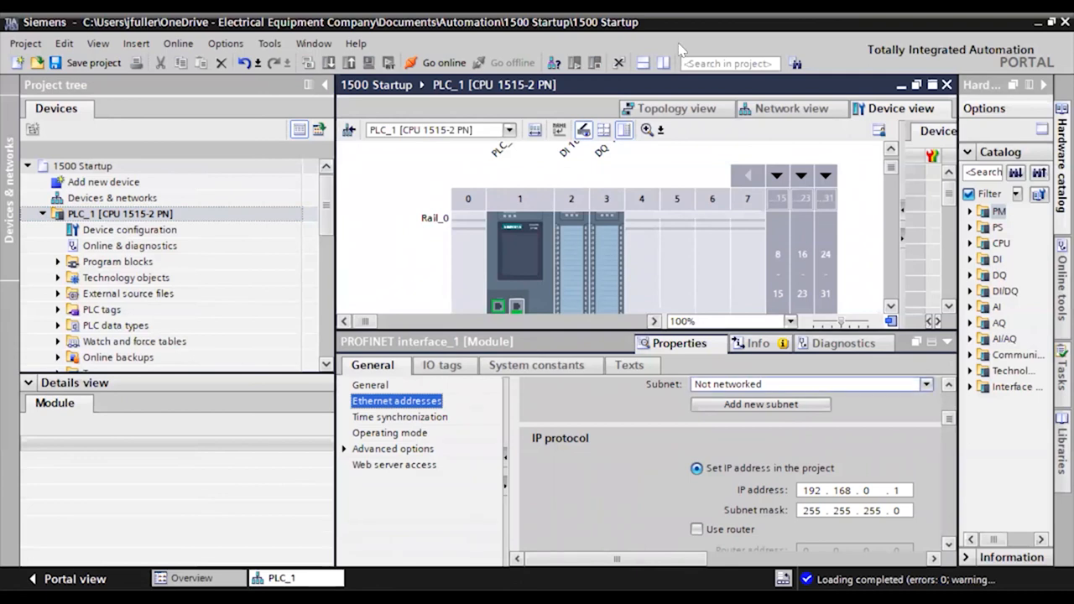